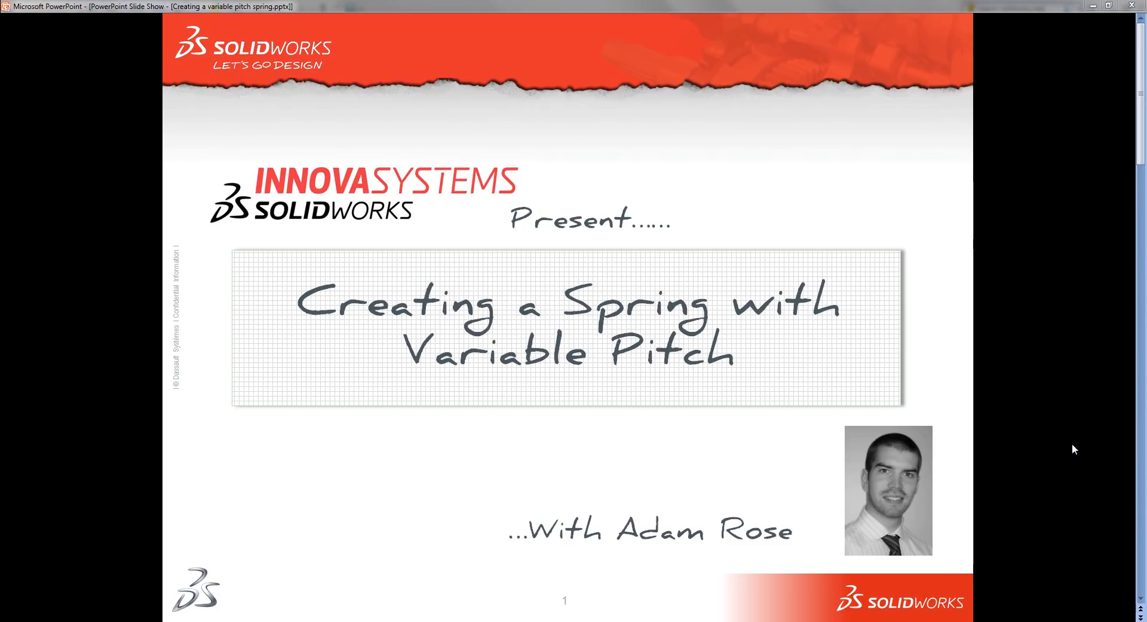
mouse_move(1028, 473)
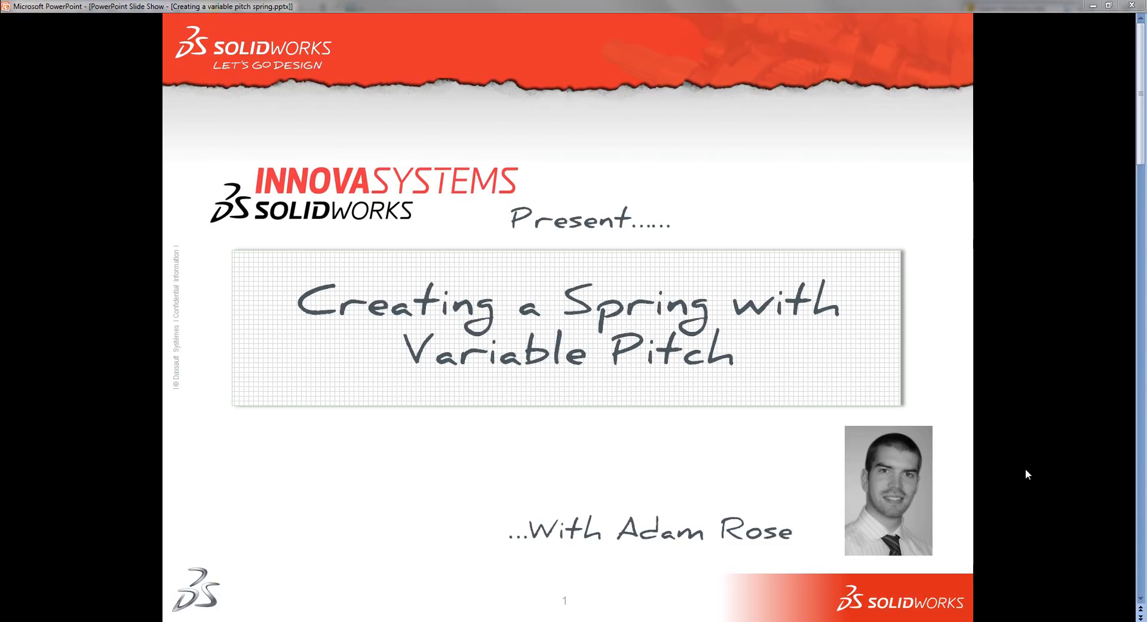
mouse_move(556, 574)
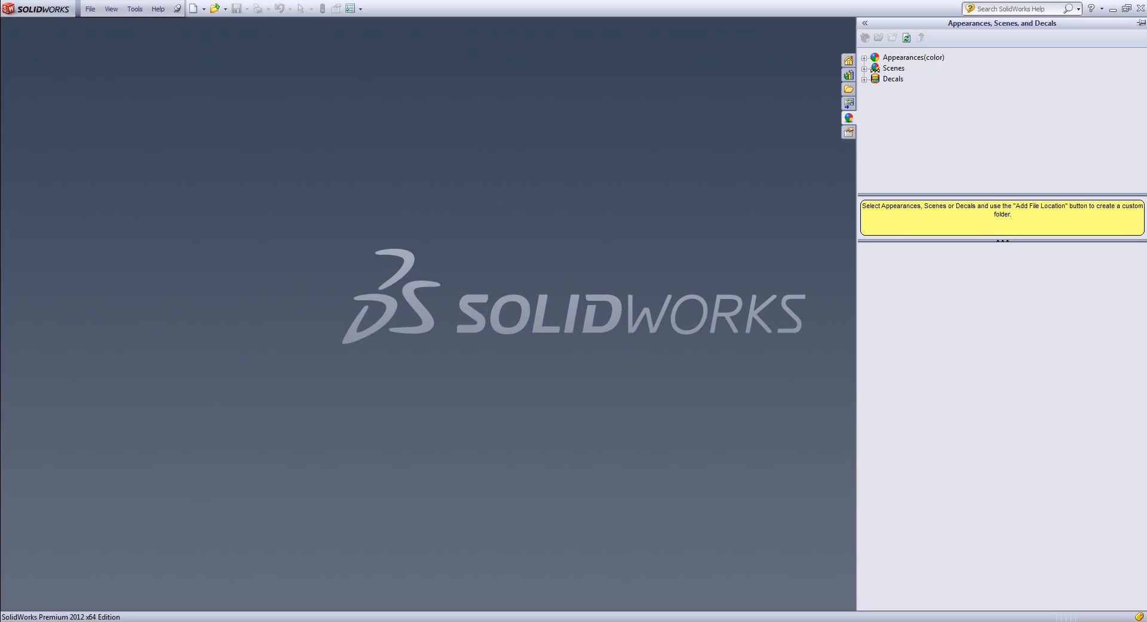
Create a new part document
click(192, 9)
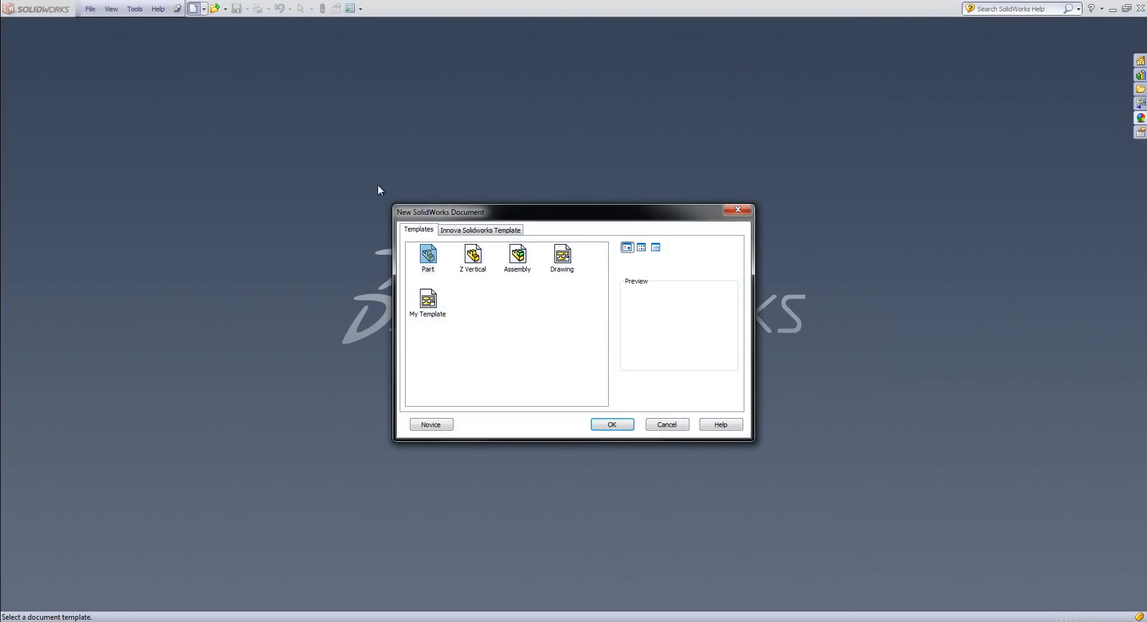
click(612, 424)
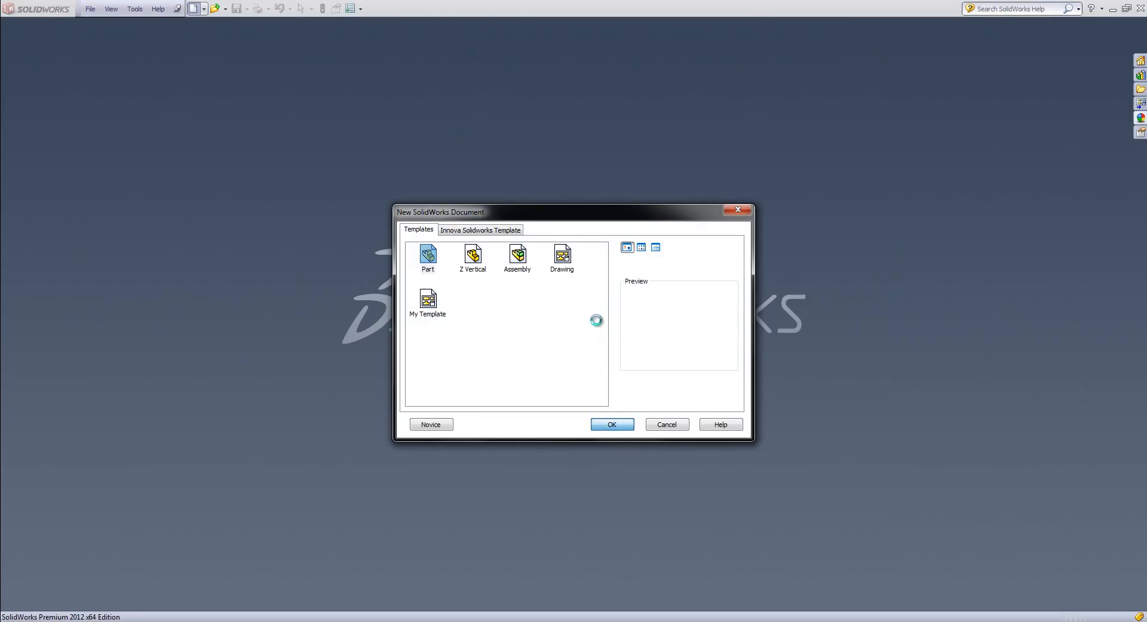
click(612, 425)
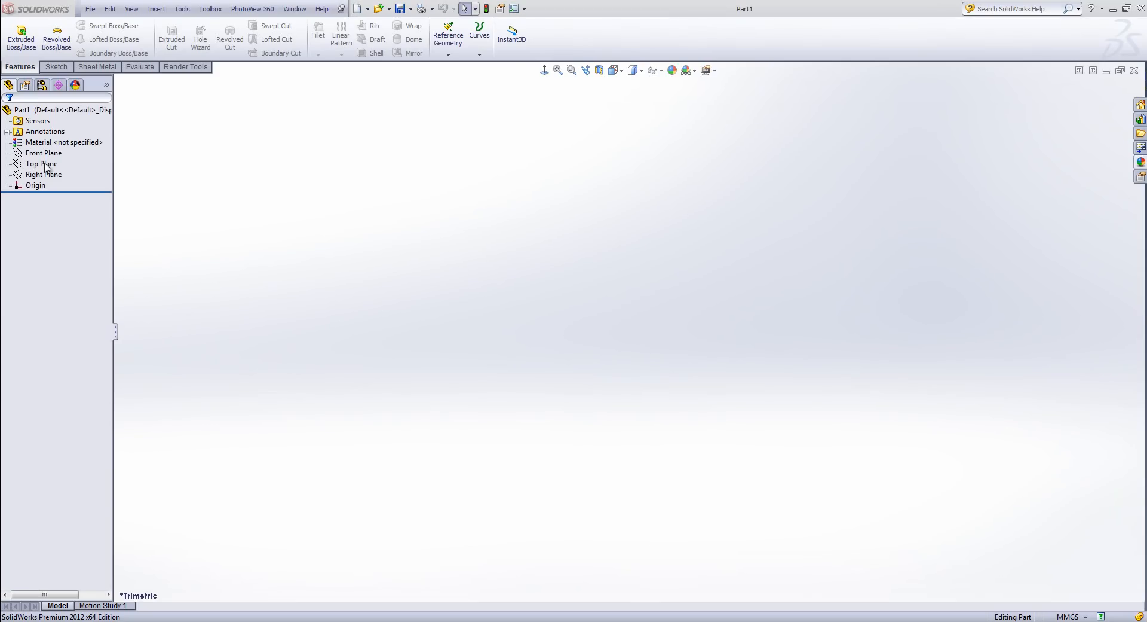
Sketch a dimensioned circle centred on the origin on the Top Plane and exit the sketch
click(42, 164)
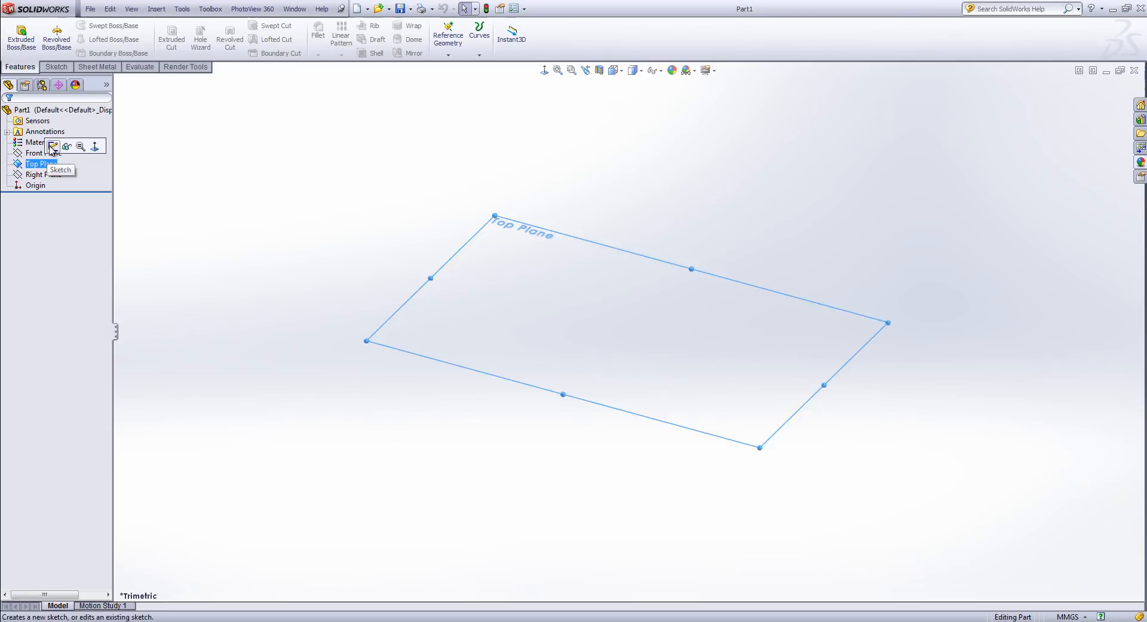
click(53, 146)
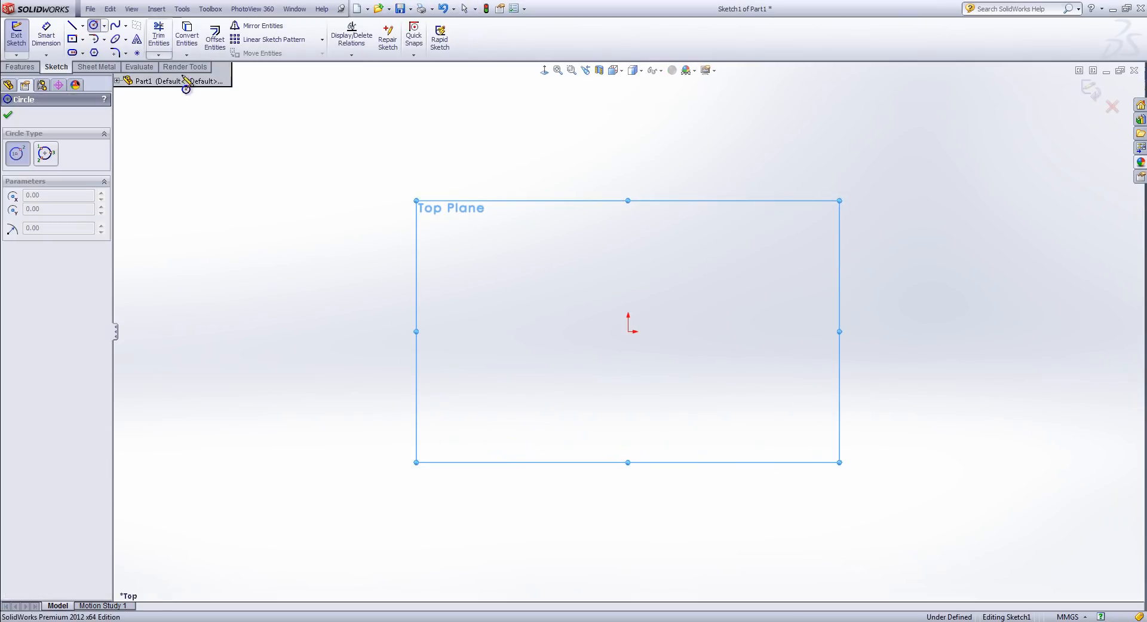
drag(628, 330, 861, 311)
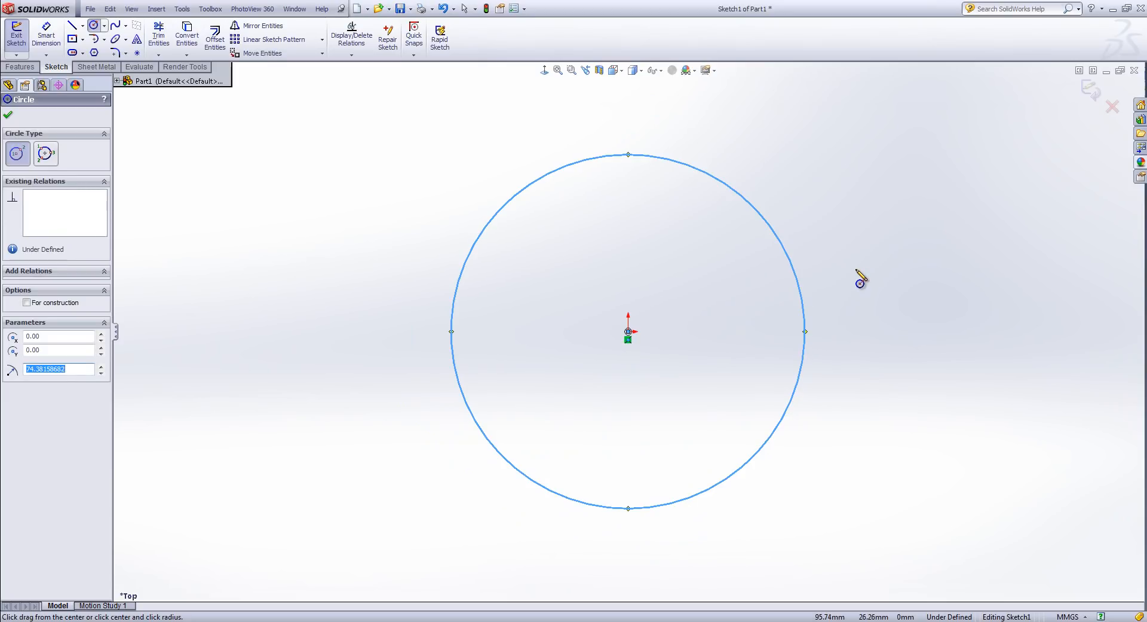
right_click(804, 282)
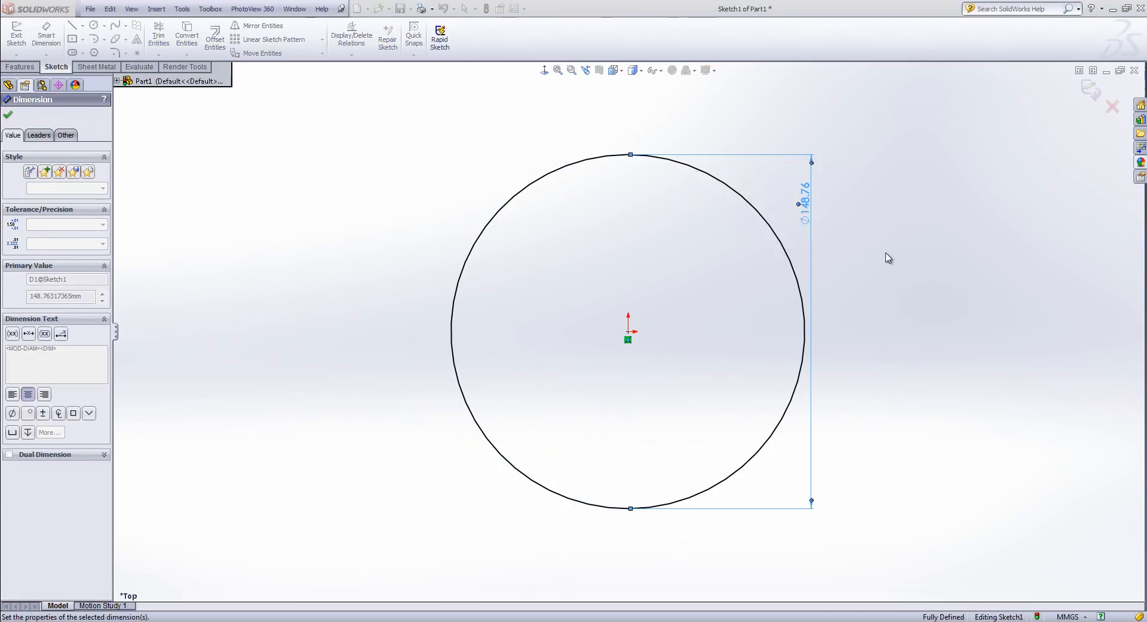
click(9, 115)
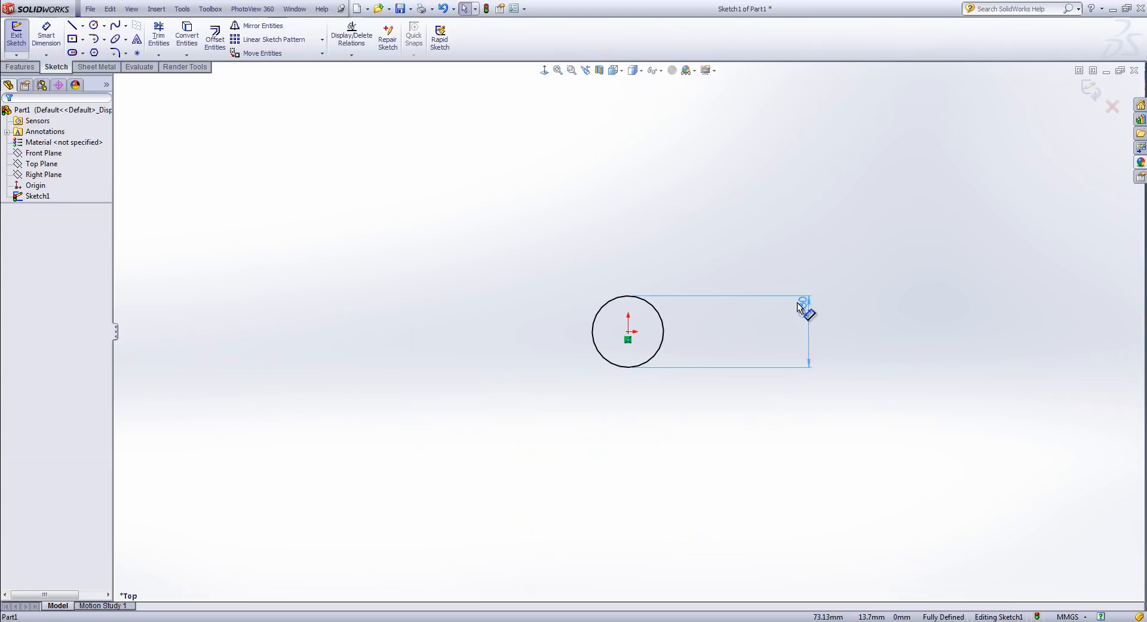
click(16, 35)
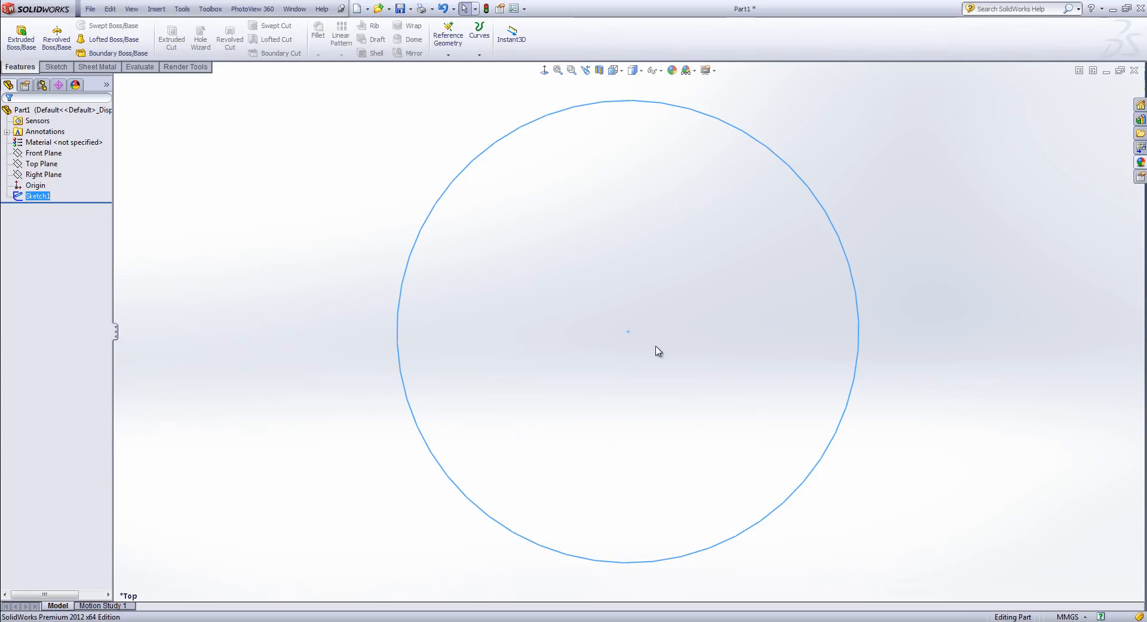
mouse_move(292, 334)
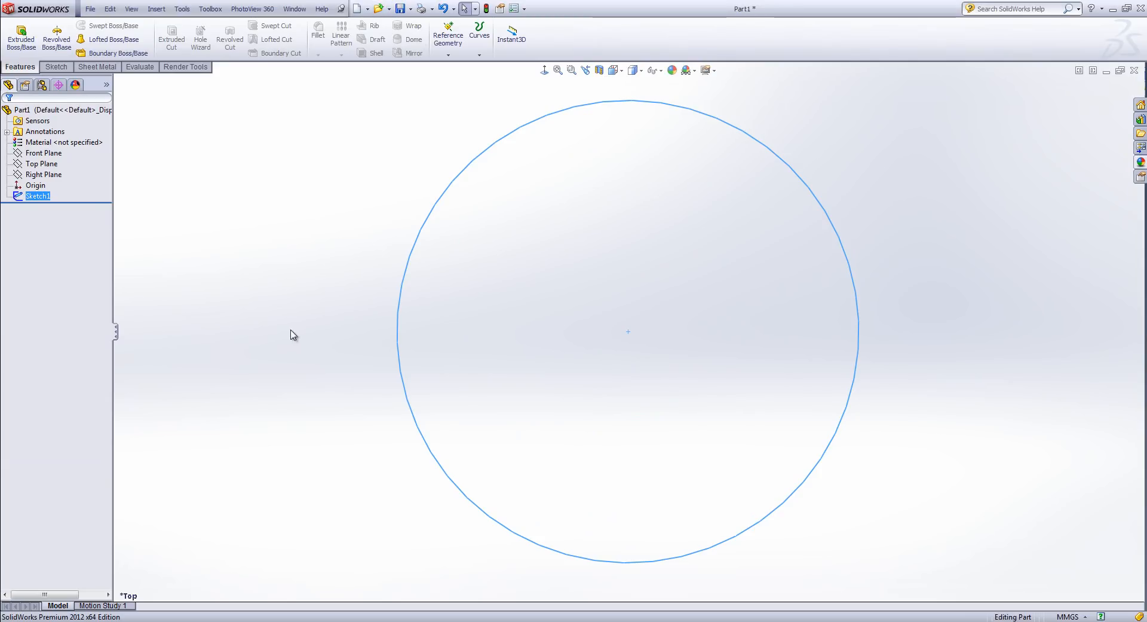
Start a Helix/Spiral curve from the circle sketch via Insert > Curve
click(155, 8)
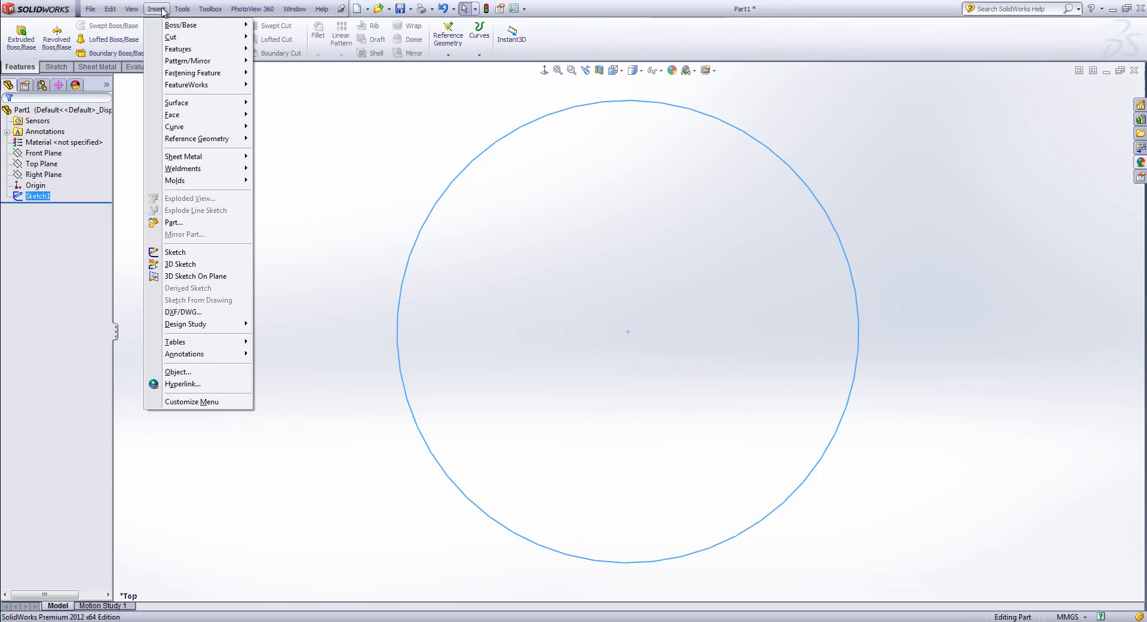
mouse_move(191, 126)
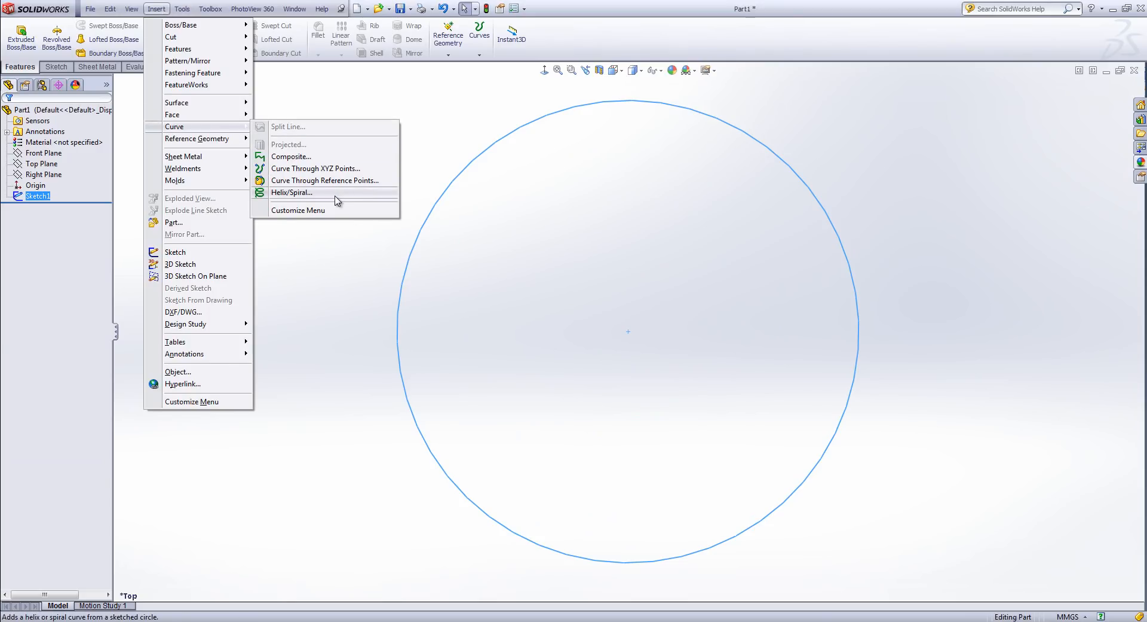
click(291, 191)
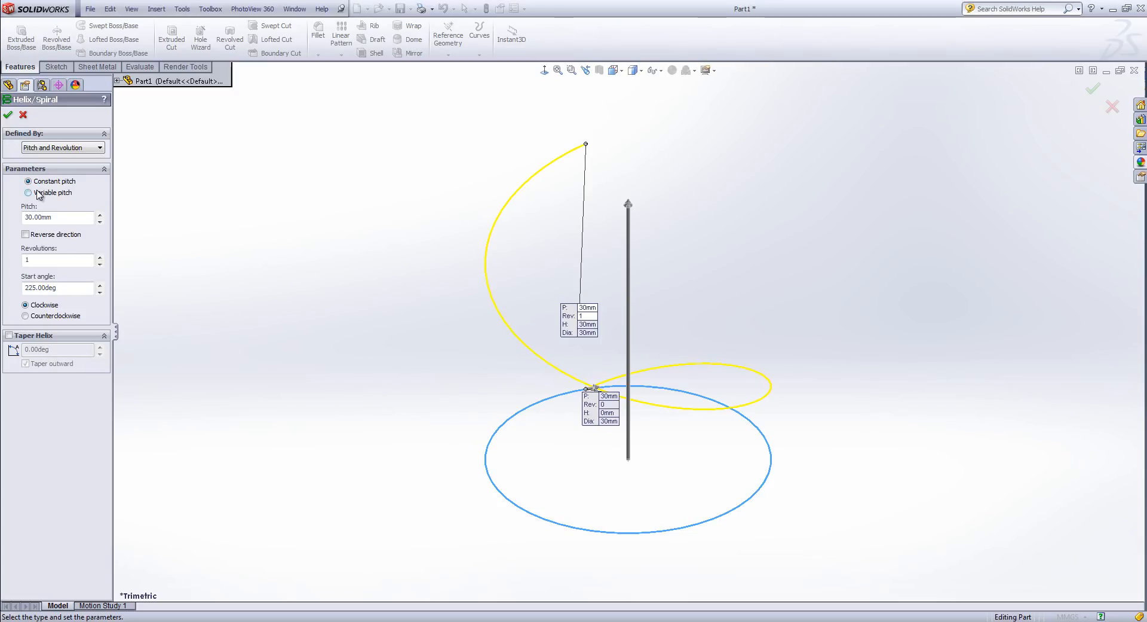
Switch the helix to Variable pitch and set its start angle to 0deg
click(28, 192)
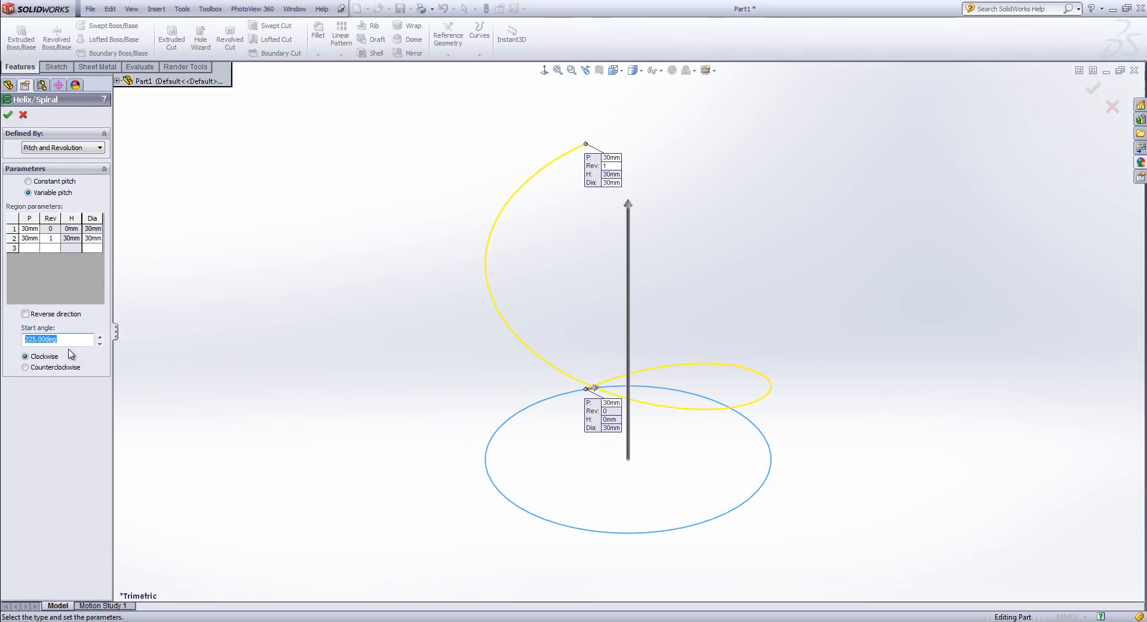
text(0)
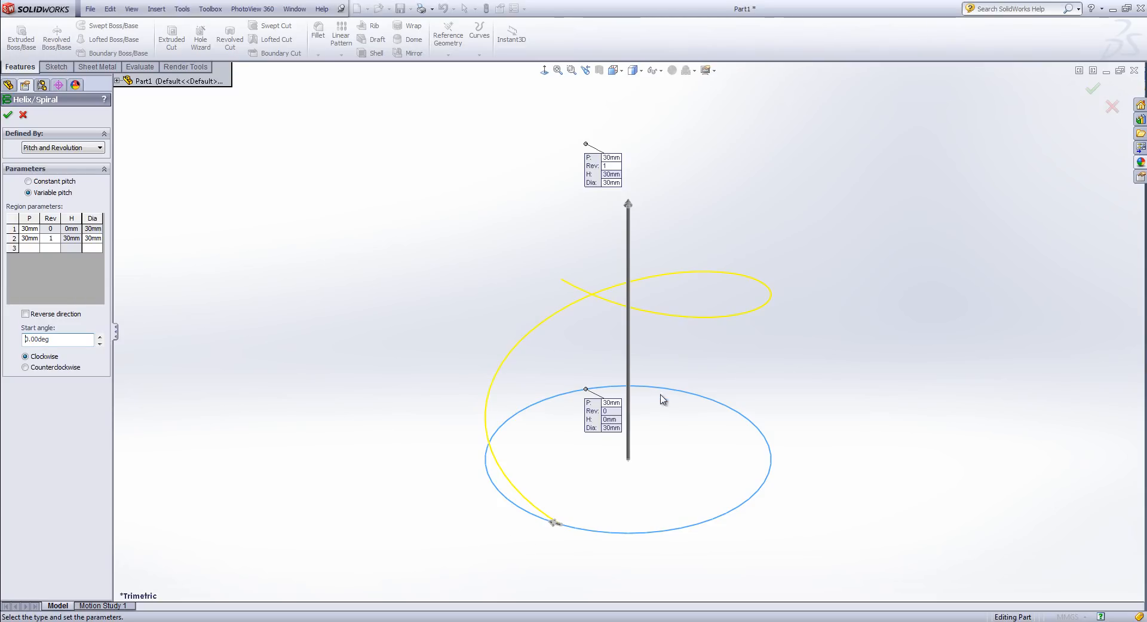
click(58, 340)
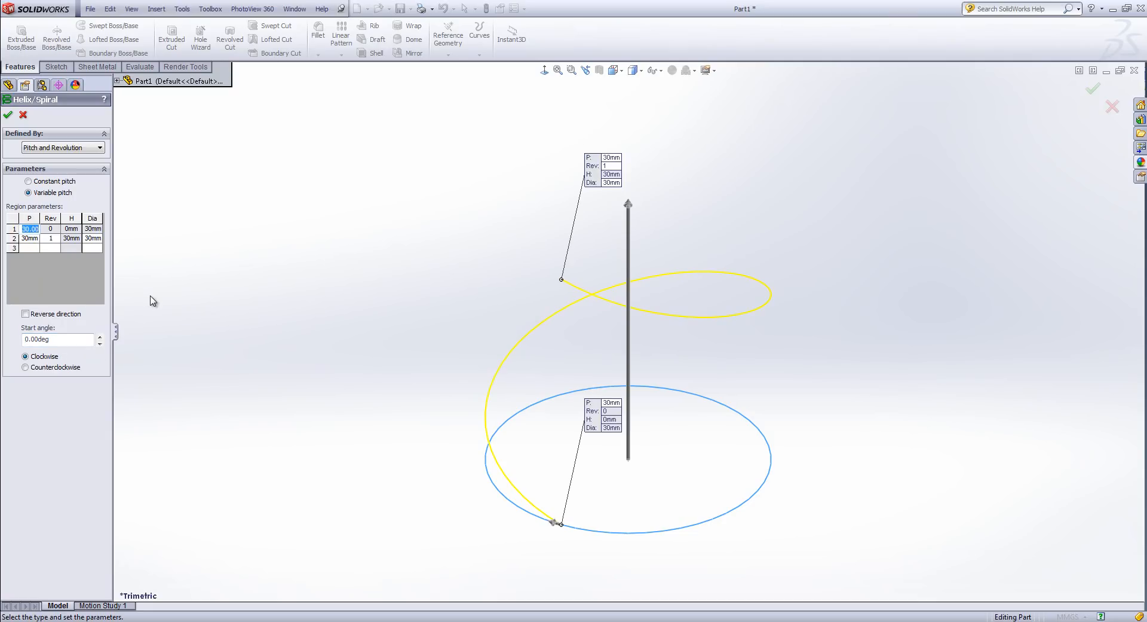
Fill the first region rows with 1mm pitch, then 6mm pitch from revolution 5 to 20
text(1mm)
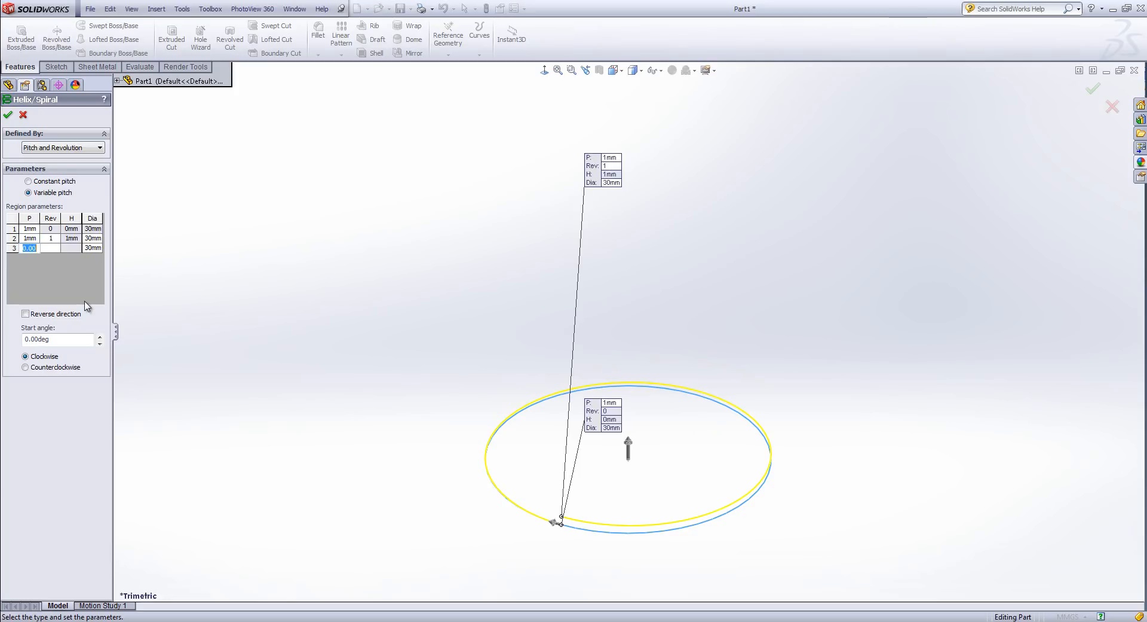
text(6)
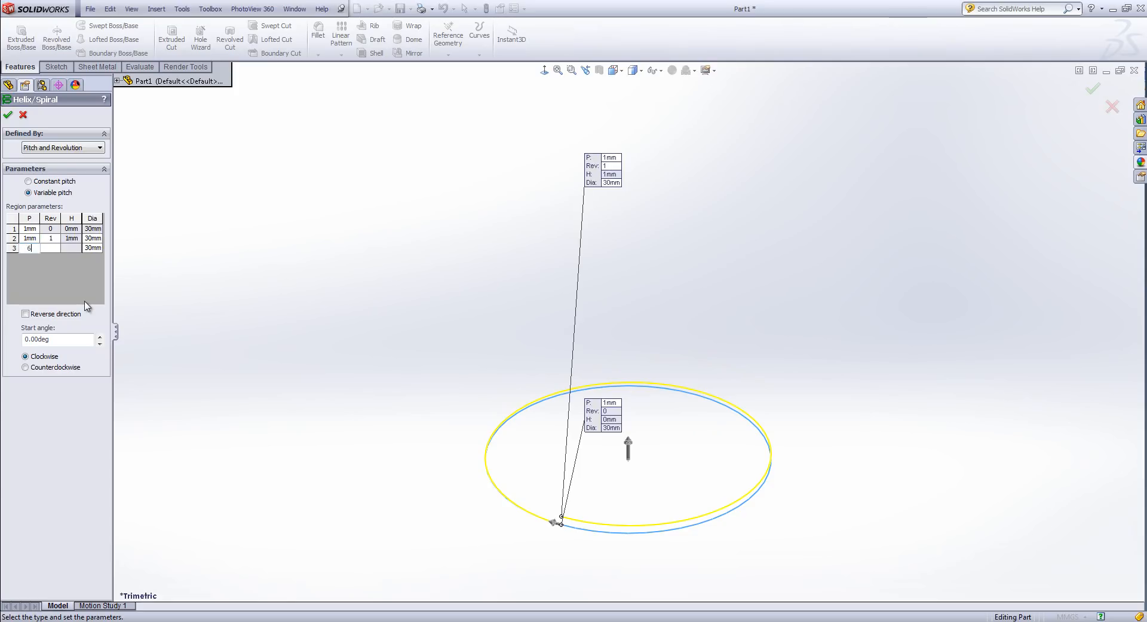
text(6mm)
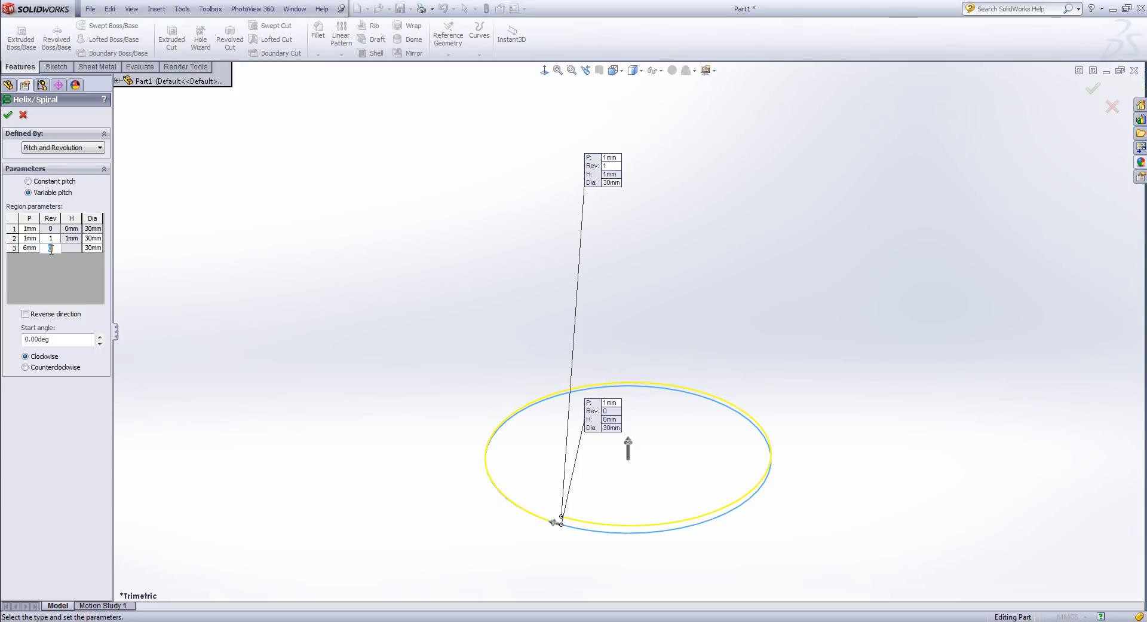
text(5)
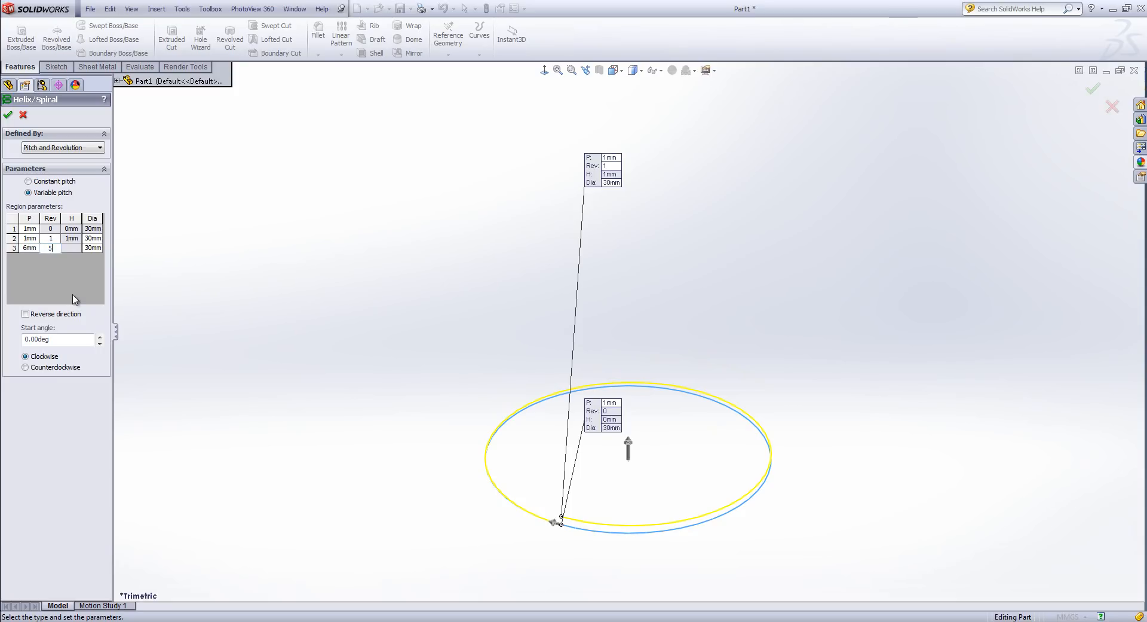
text(5)
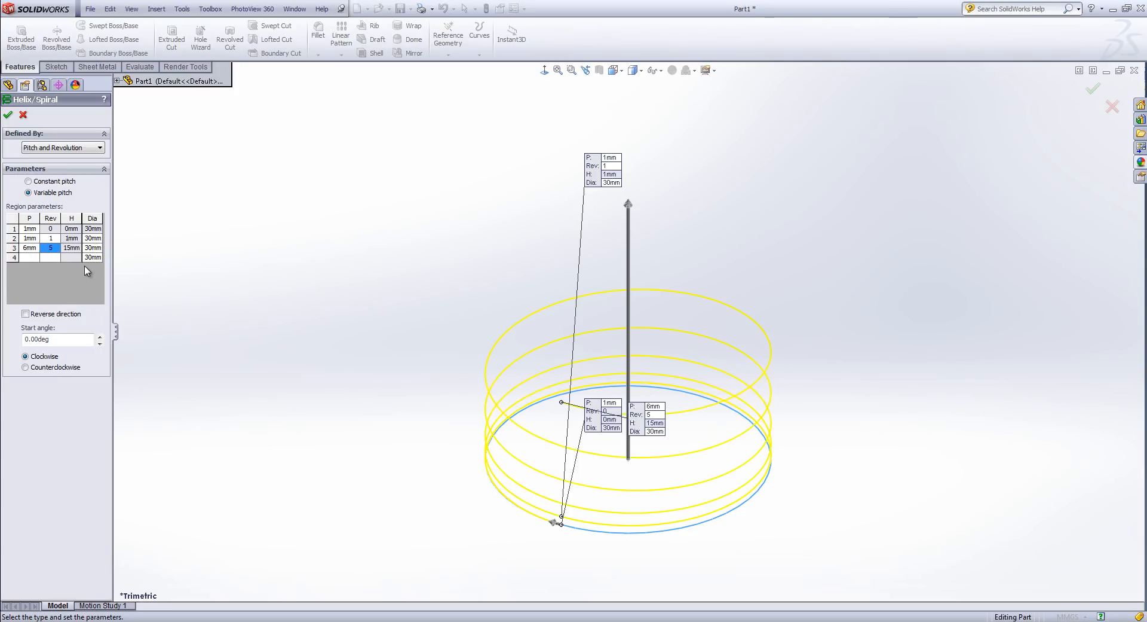
mouse_move(66, 274)
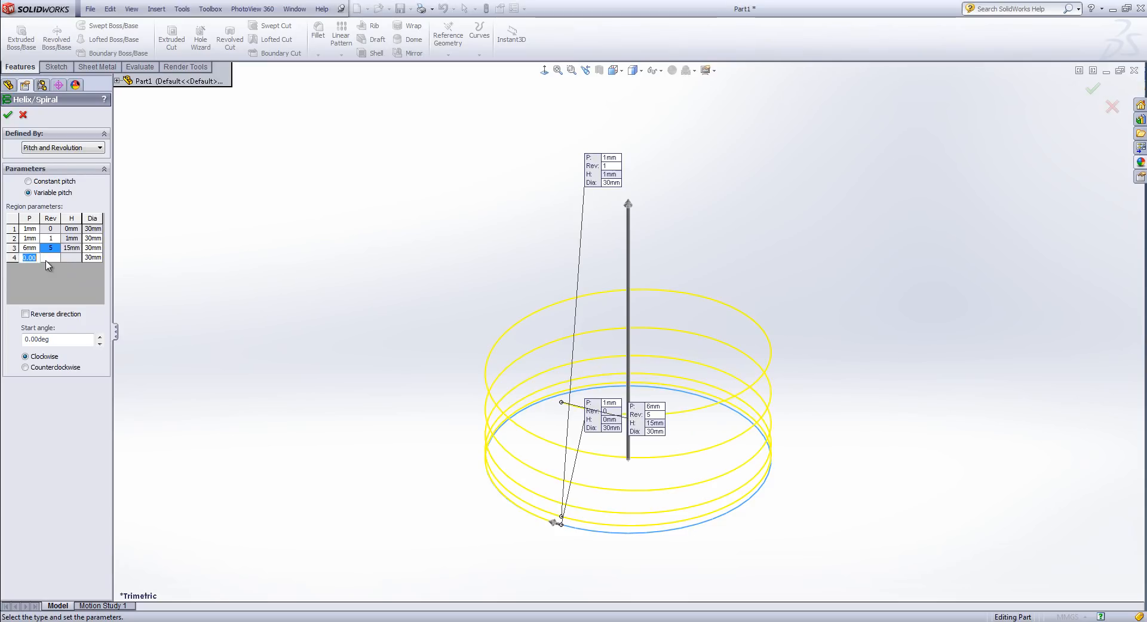
text(6mm)
click(50, 257)
text(20)
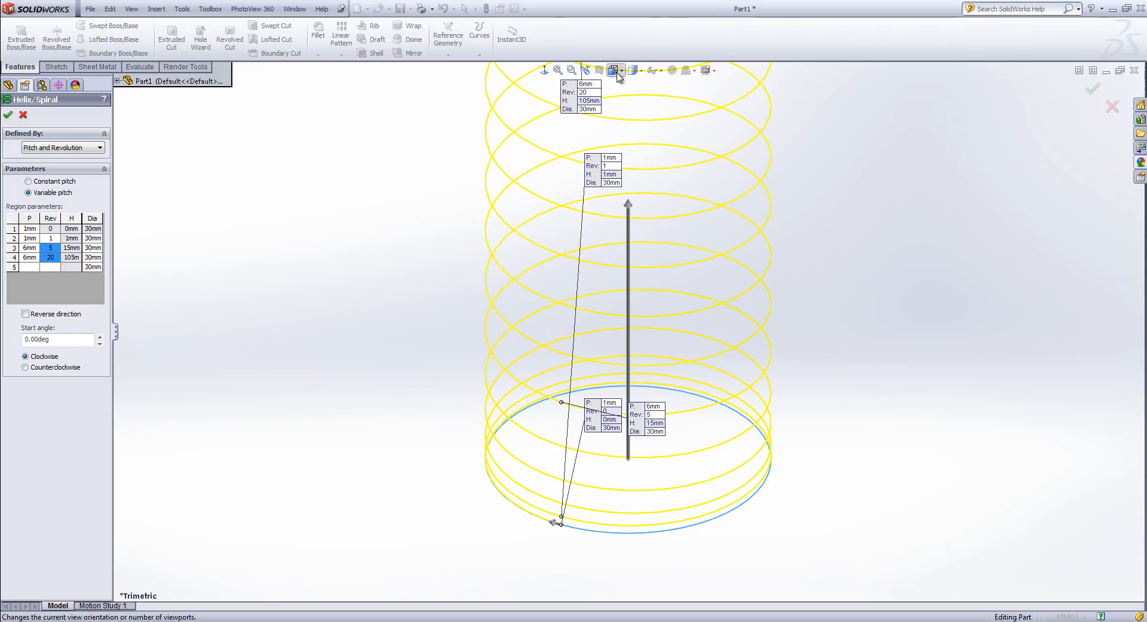
Complete the table with 1mm pitch rows at revolutions 25 and 26
click(615, 70)
text(1)
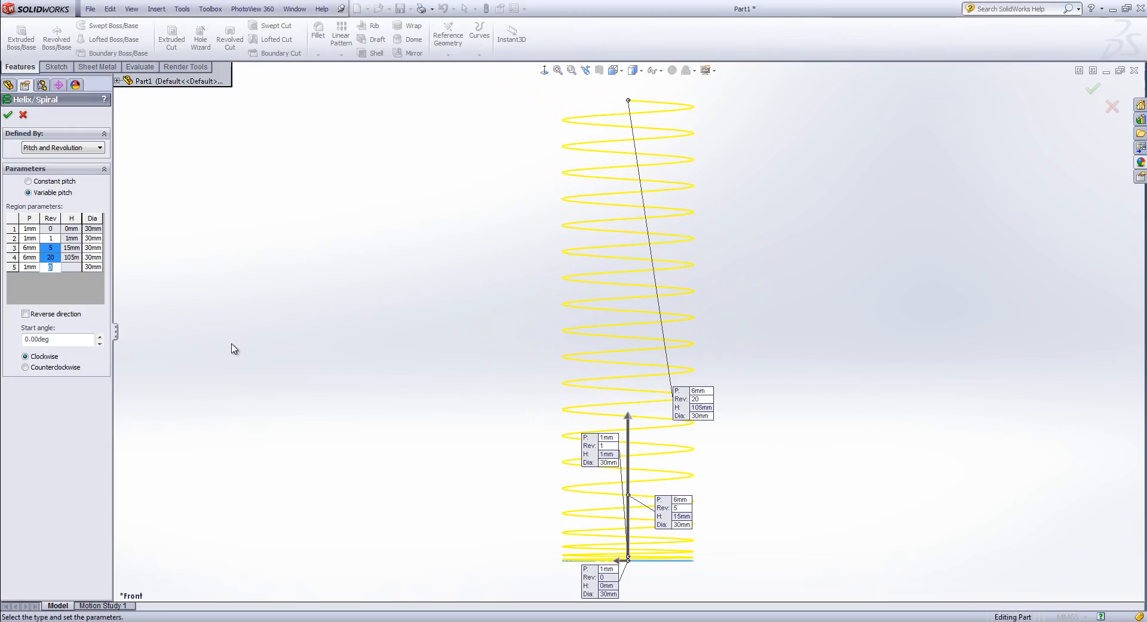
text(25)
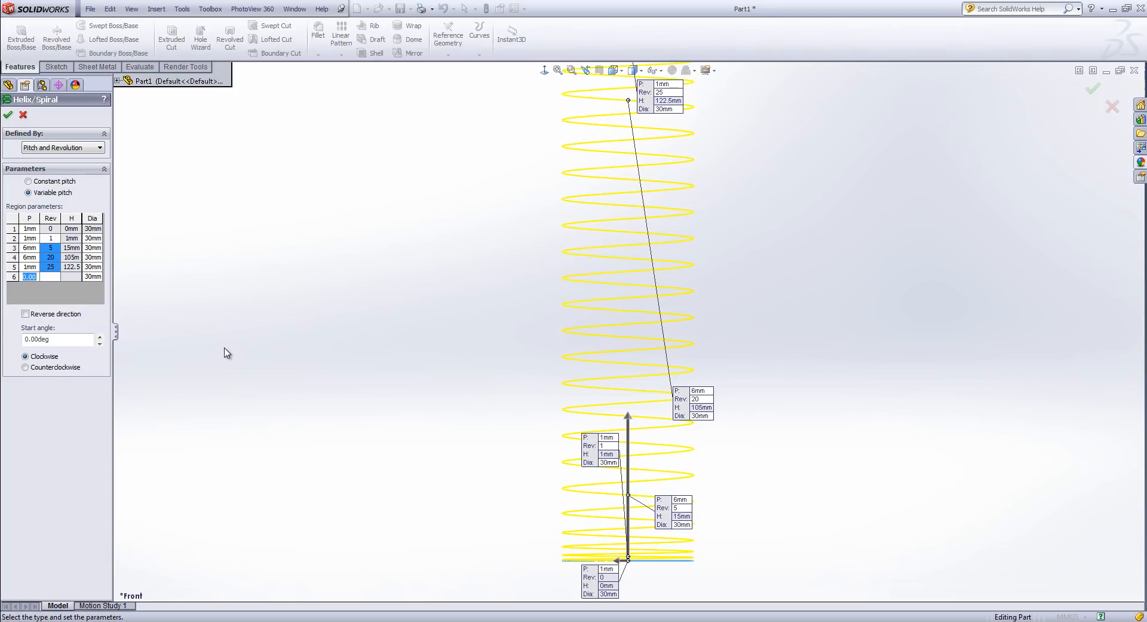
text(1)
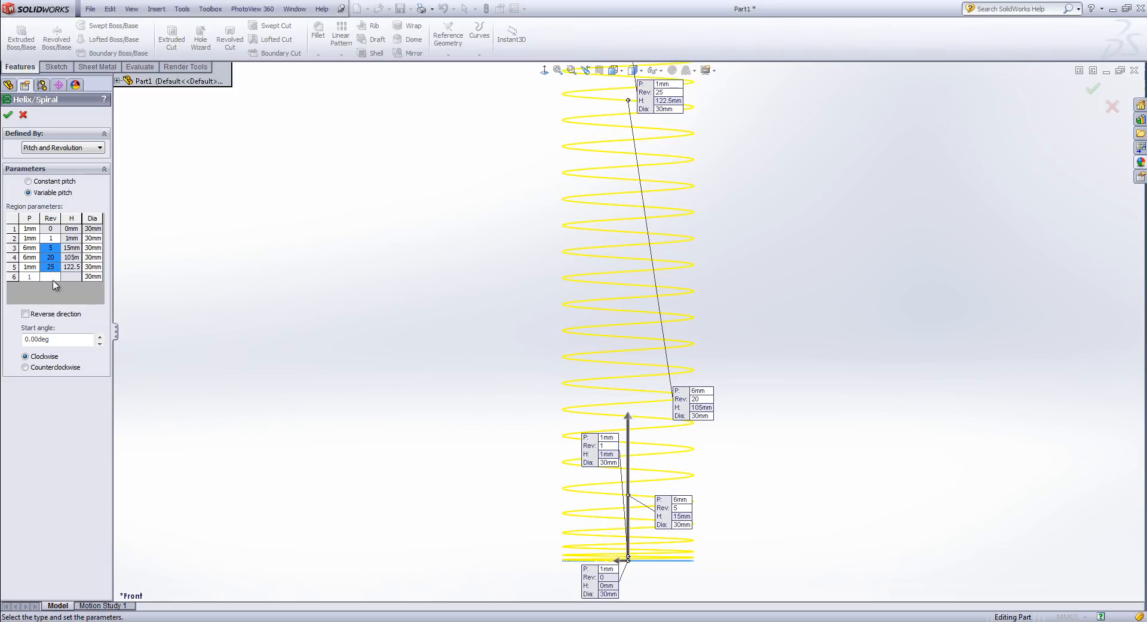
text(26)
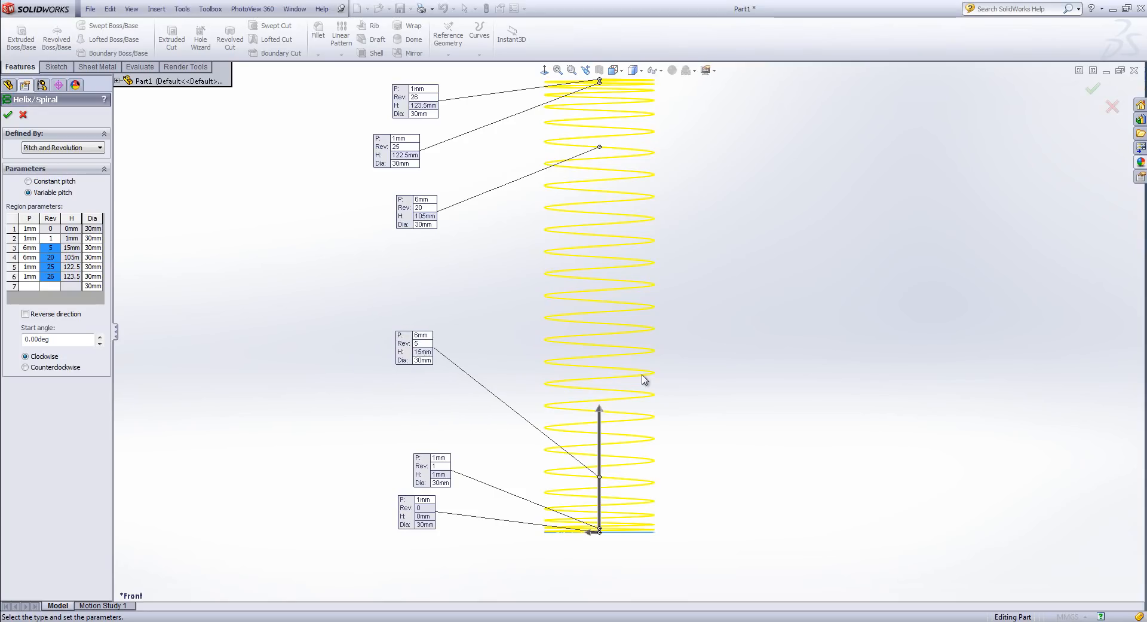
mouse_move(572, 493)
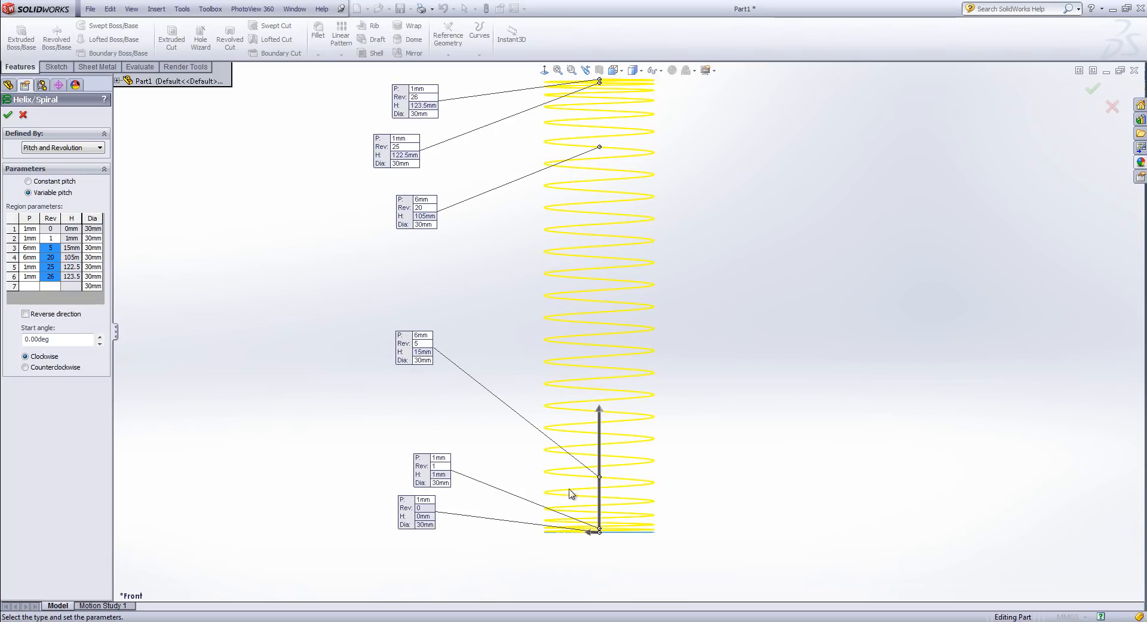
mouse_move(624, 517)
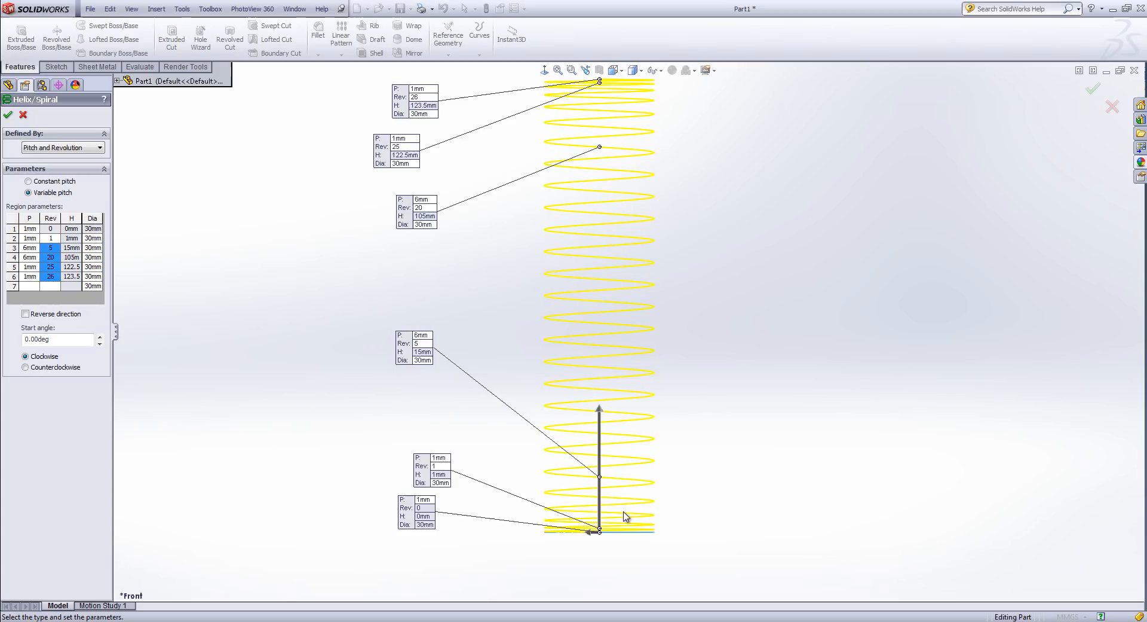
mouse_move(610, 524)
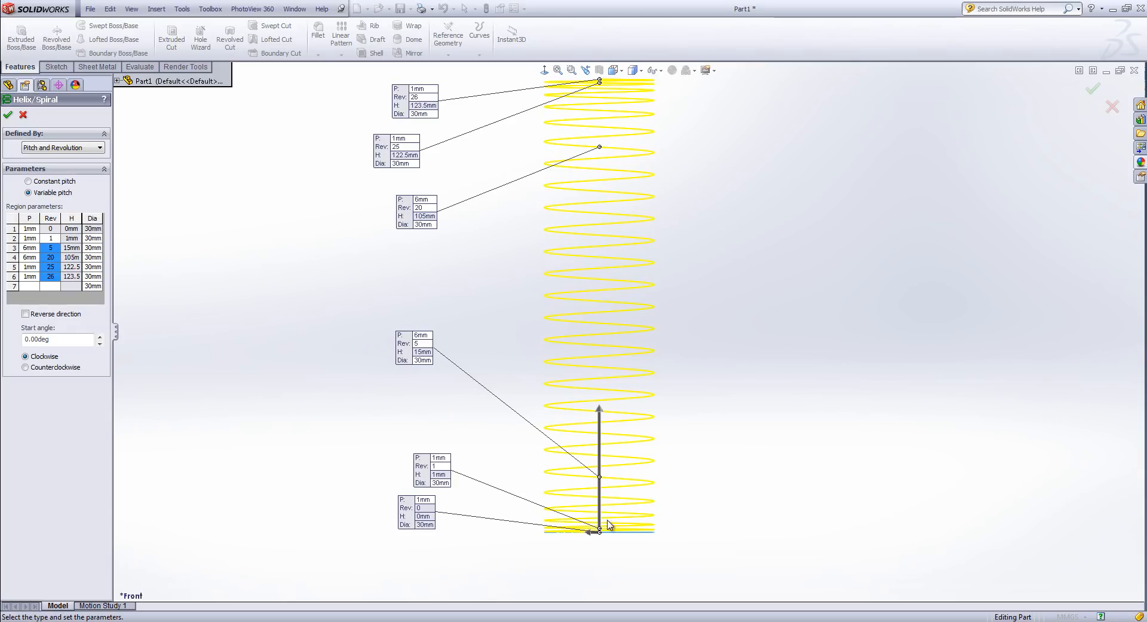
mouse_move(600, 533)
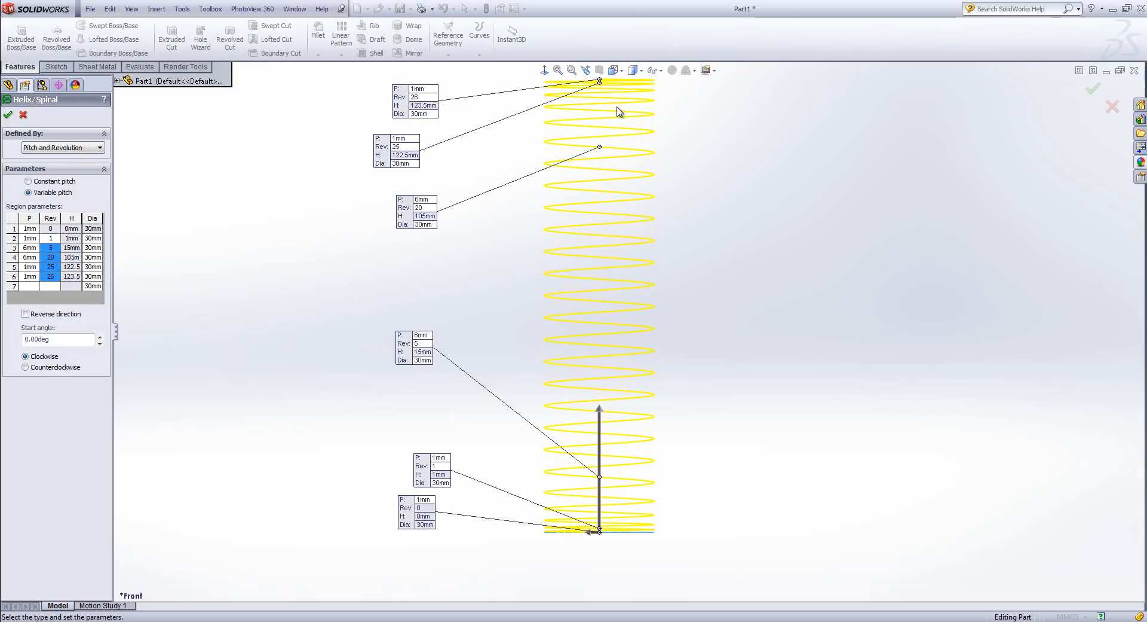
mouse_move(550, 541)
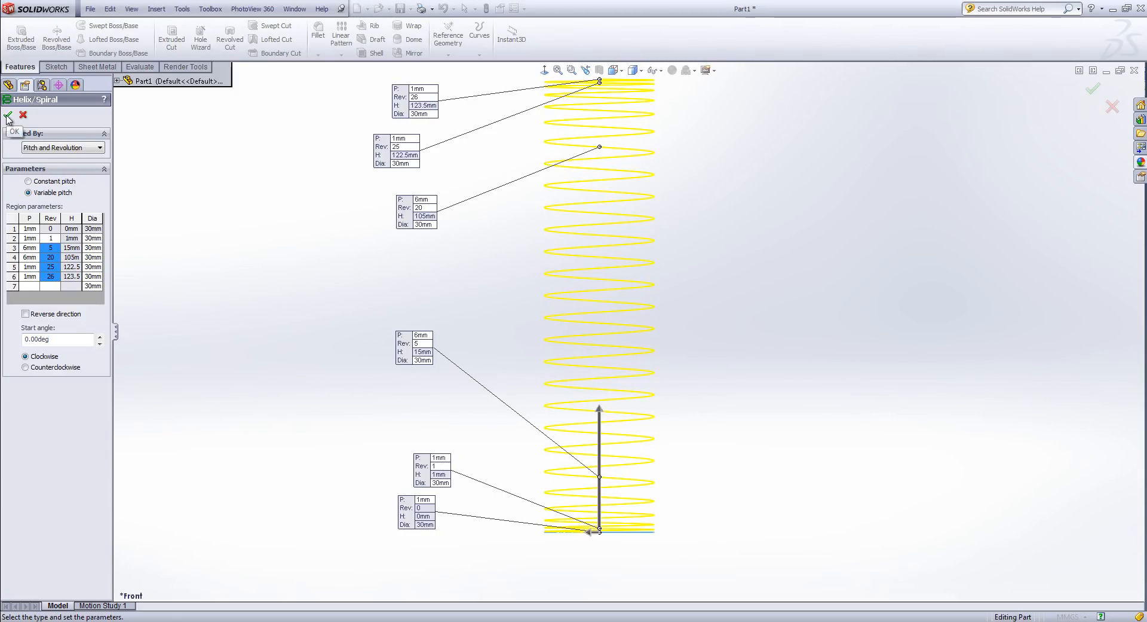
Accept the variable-pitch helix and select the Right Plane for the profile sketch
click(9, 116)
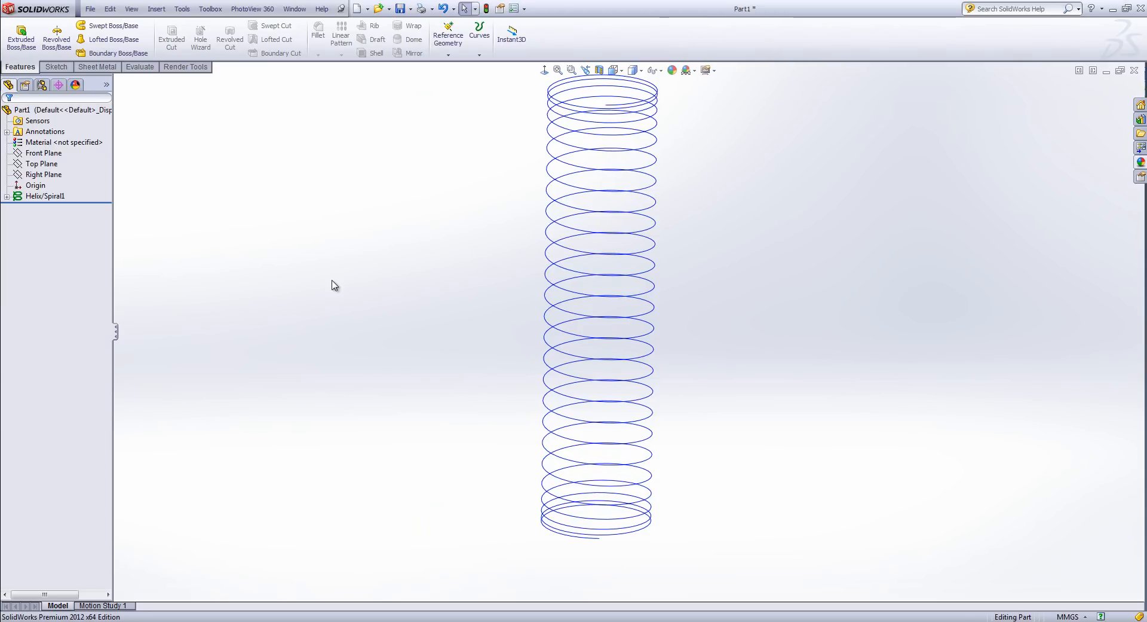
click(42, 164)
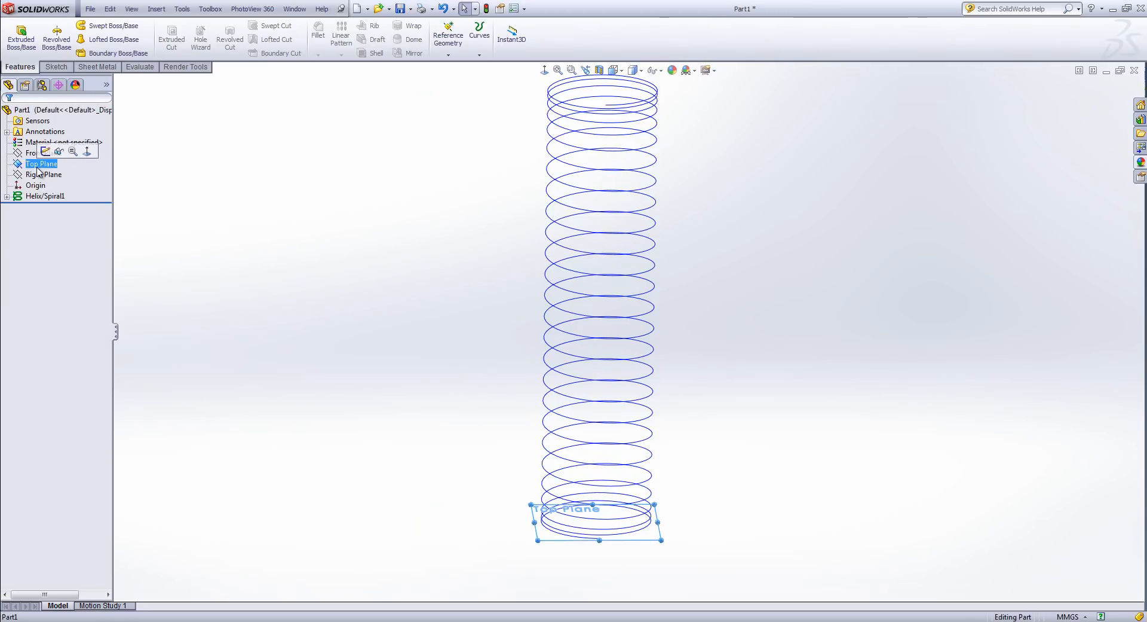
click(41, 175)
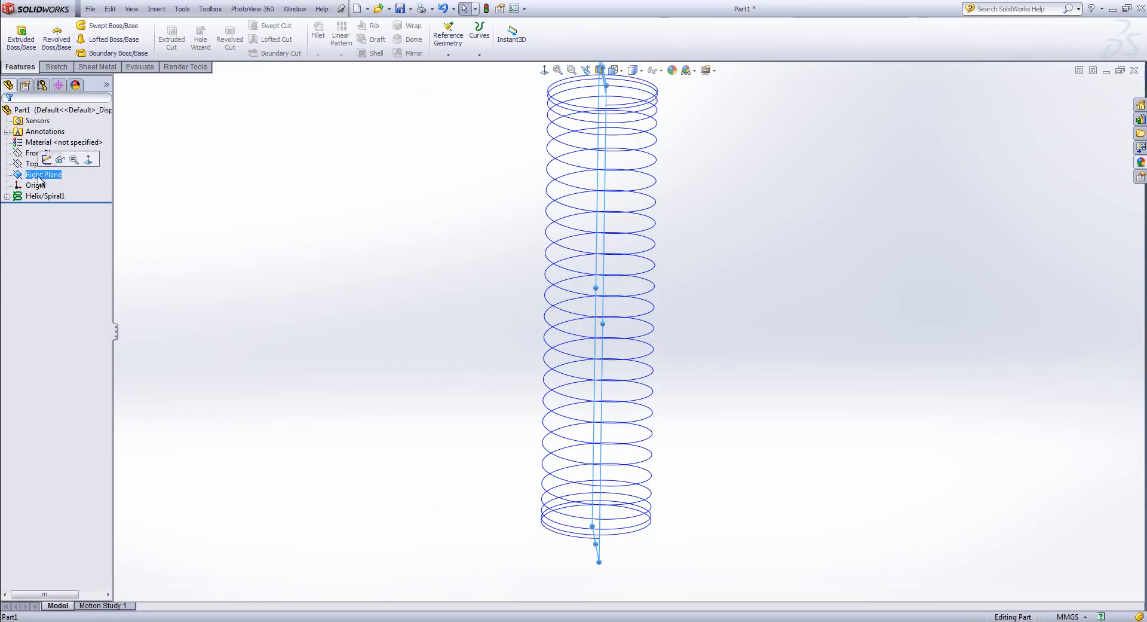
mouse_move(47, 160)
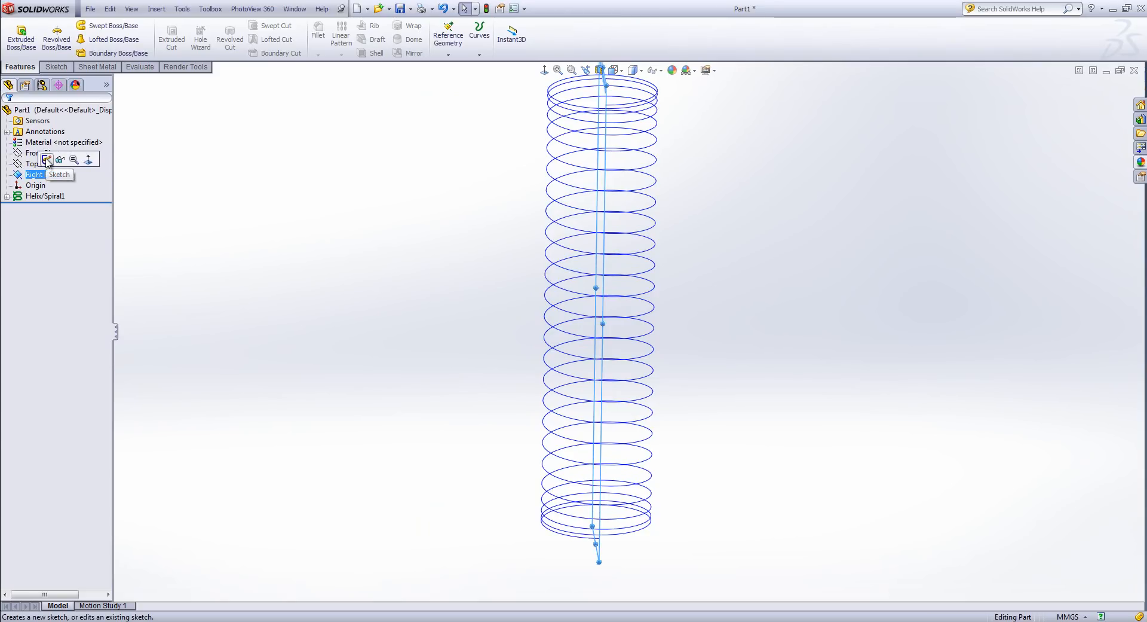
Sketch a 1mm-diameter circle on the Right Plane at the helix's bottom end
click(59, 174)
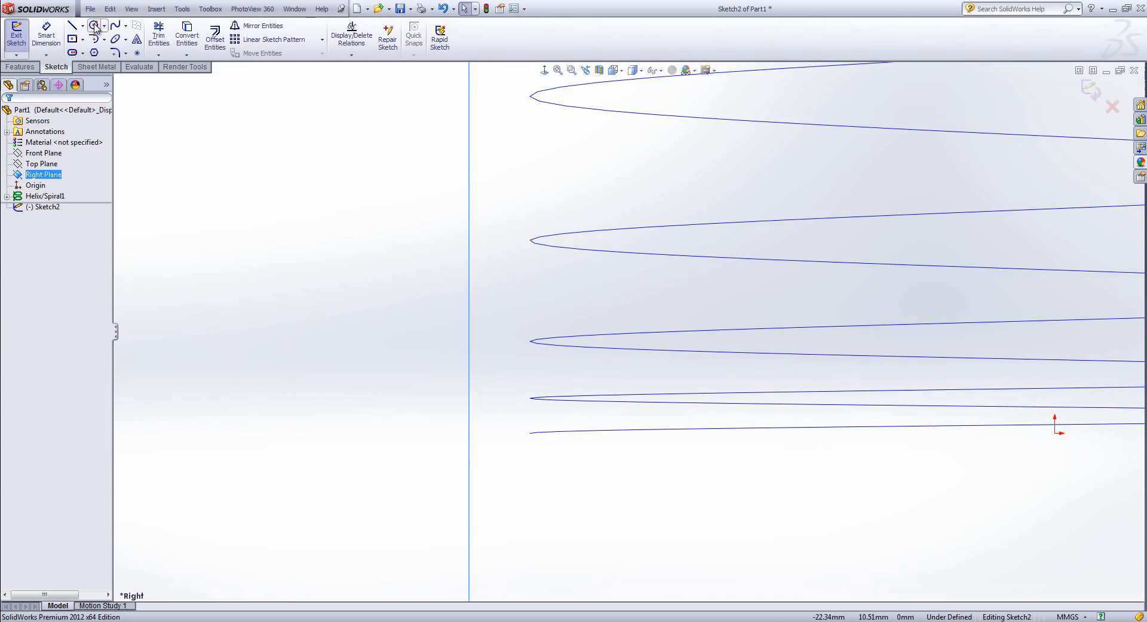
click(93, 25)
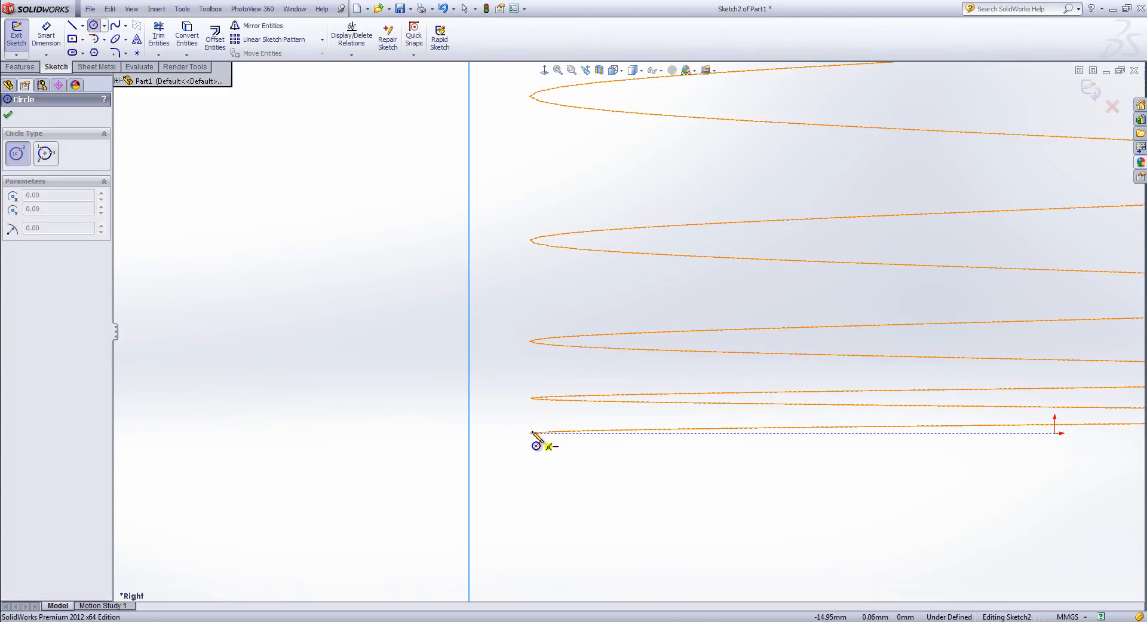
drag(531, 433, 555, 440)
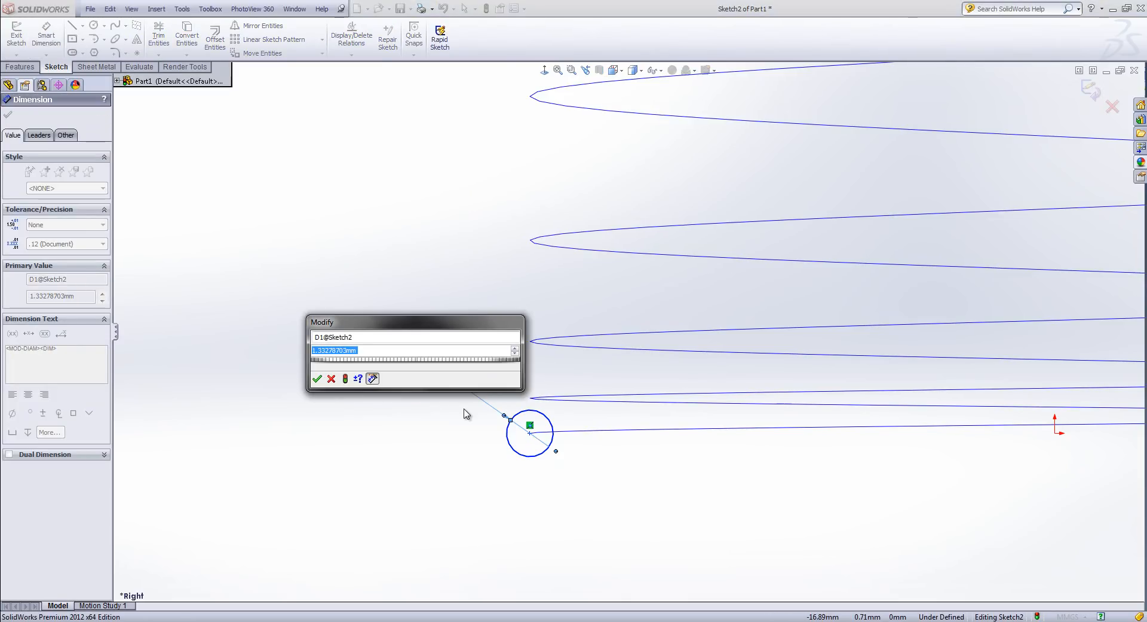
click(318, 379)
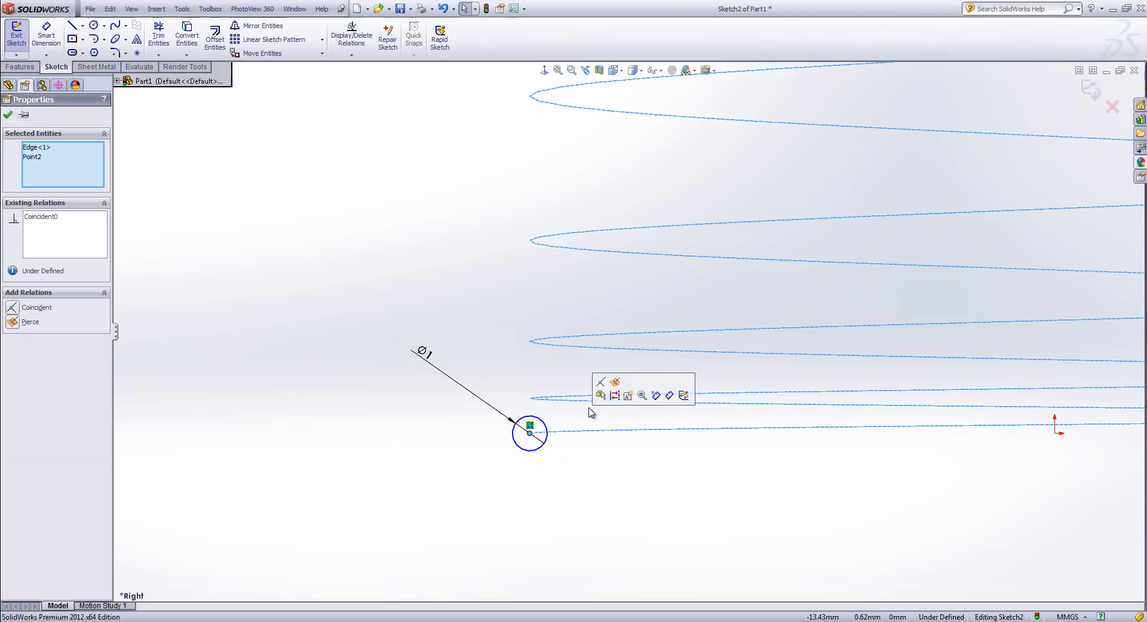
mouse_move(614, 382)
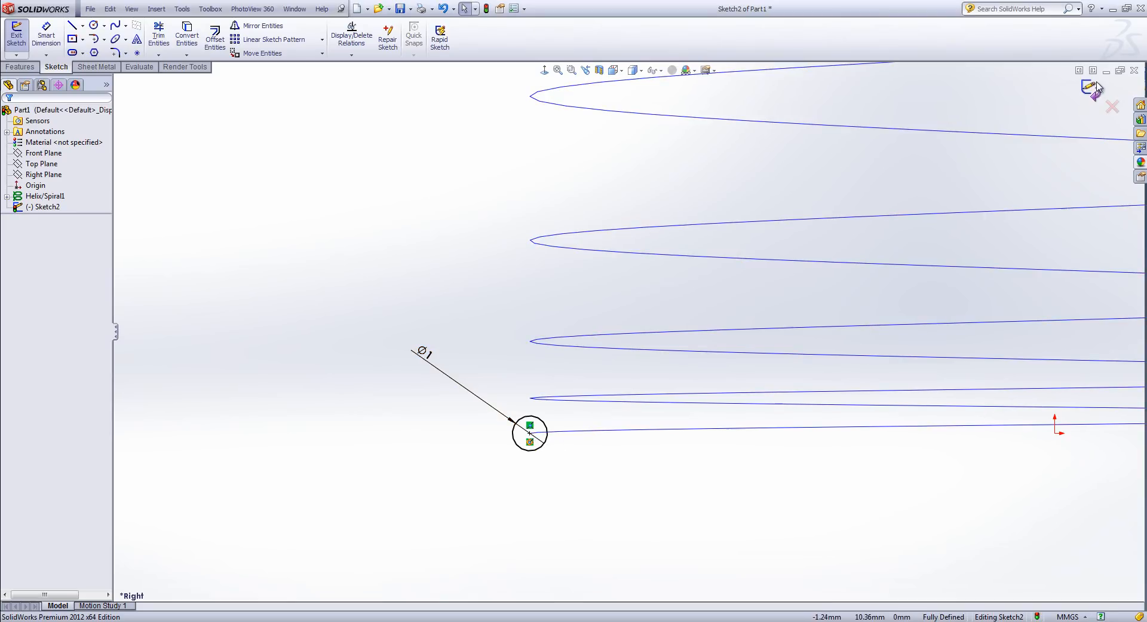
Sweep the circle profile along Helix/Spiral1 with Swept Boss/Base to form the solid spring
click(16, 37)
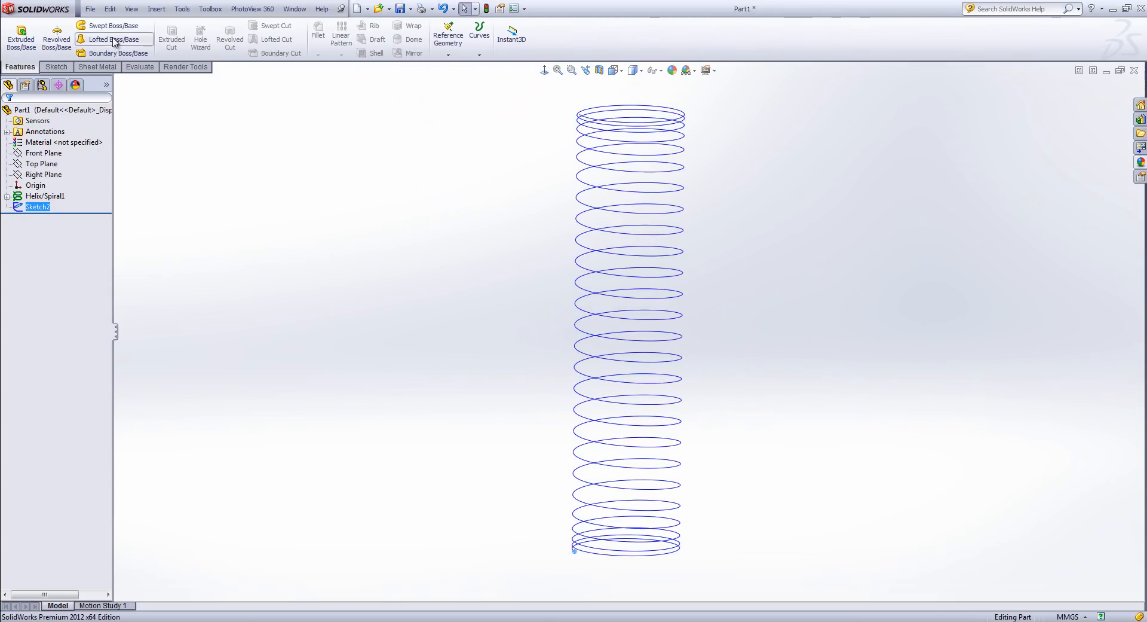
click(115, 26)
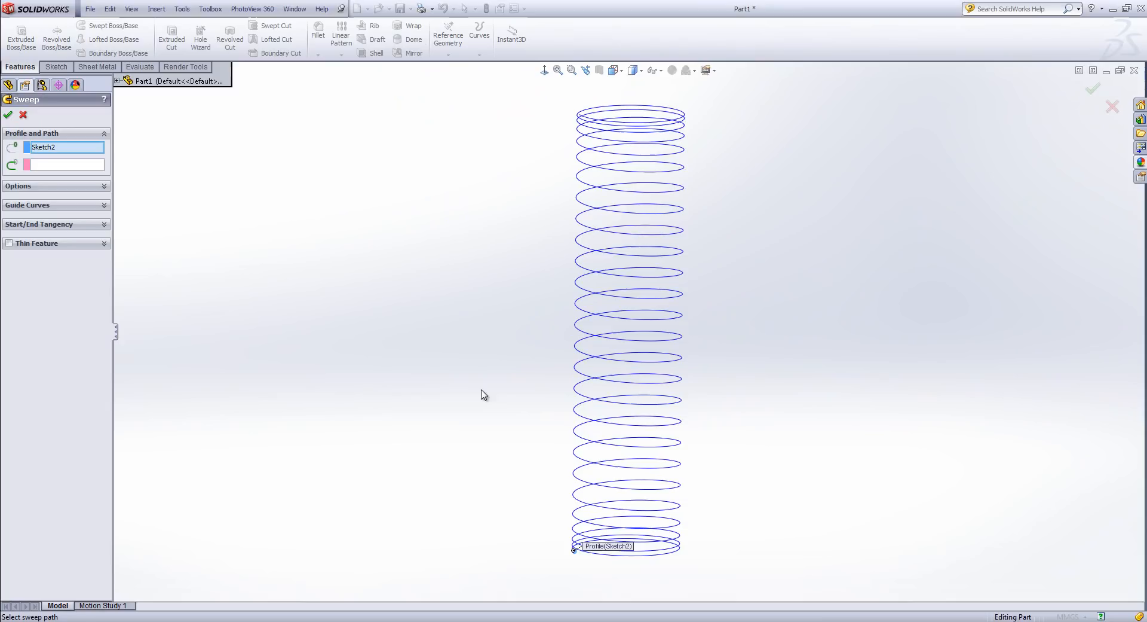
click(66, 164)
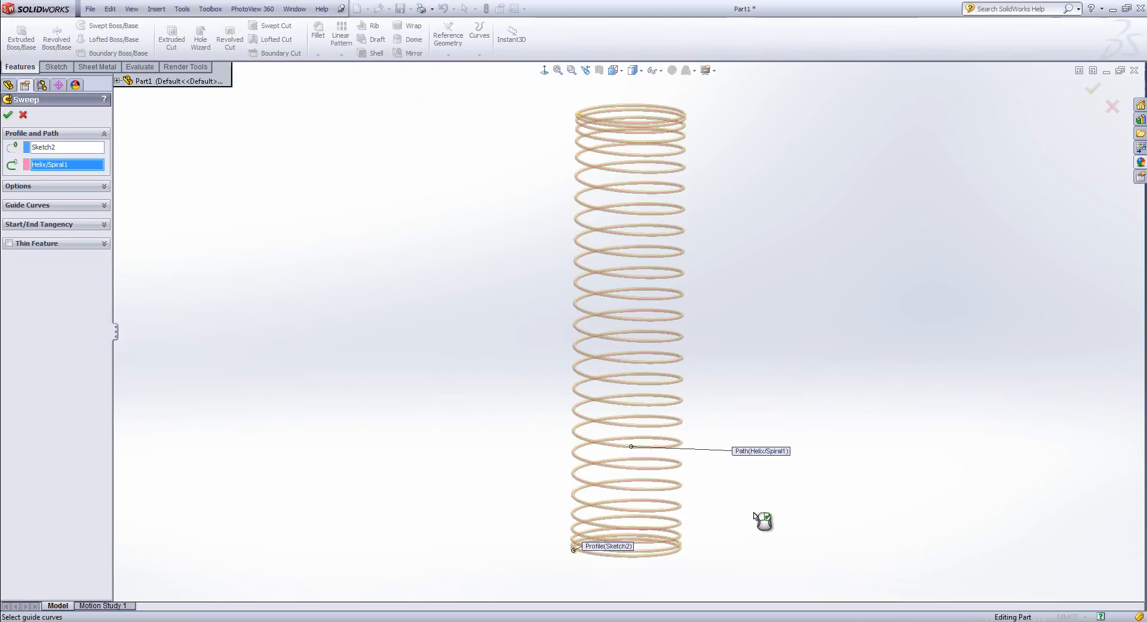
click(9, 115)
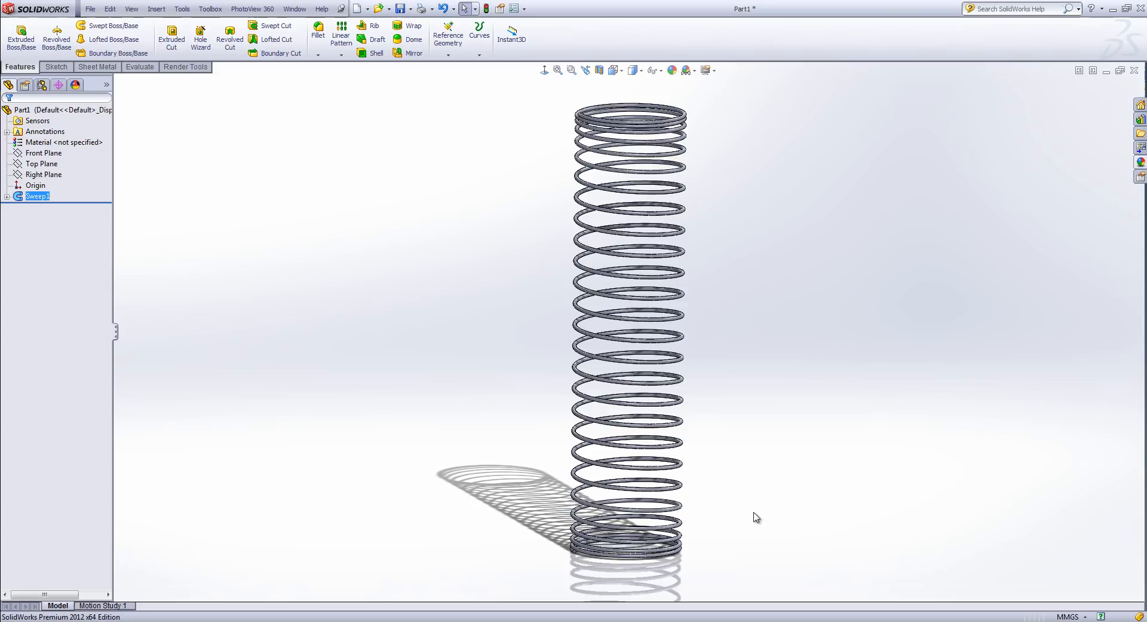
mouse_move(768, 501)
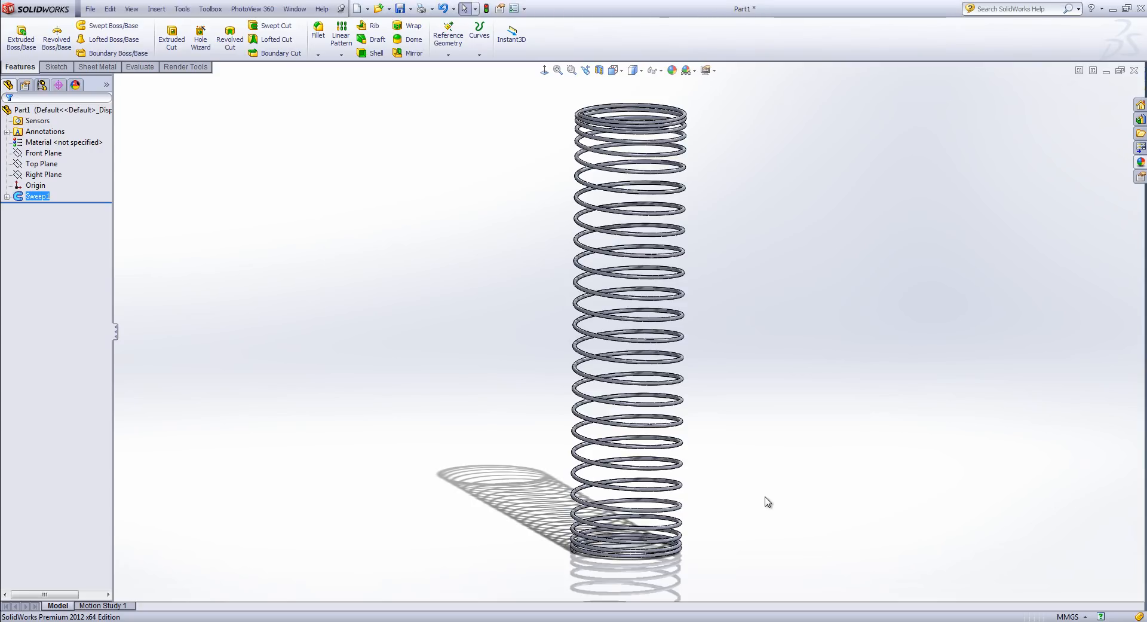
mouse_move(762, 505)
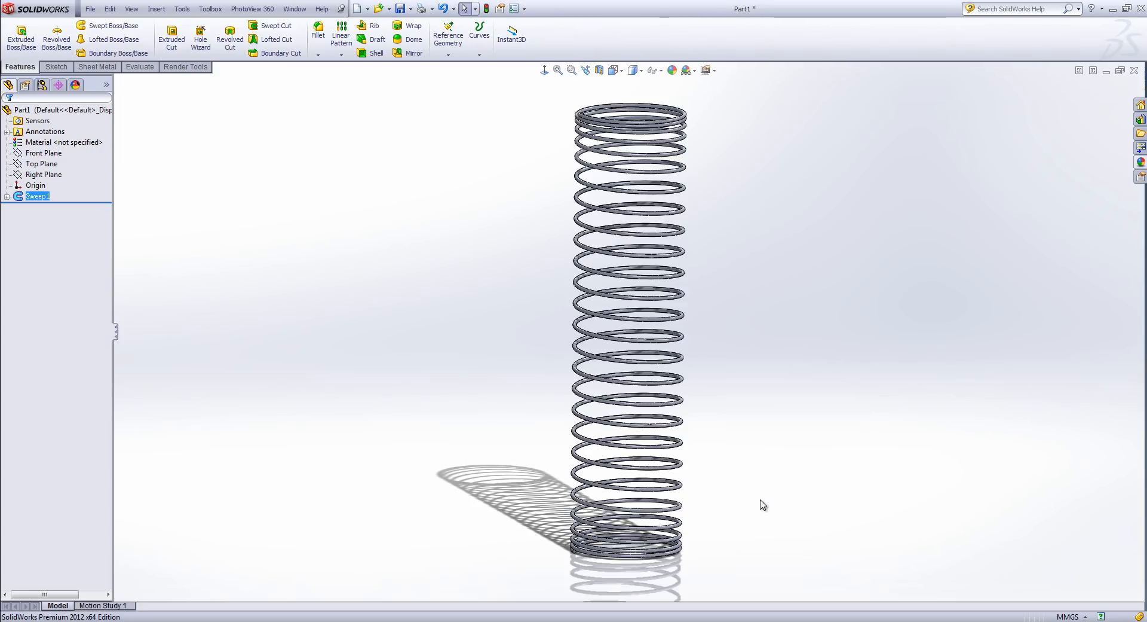
mouse_move(226, 344)
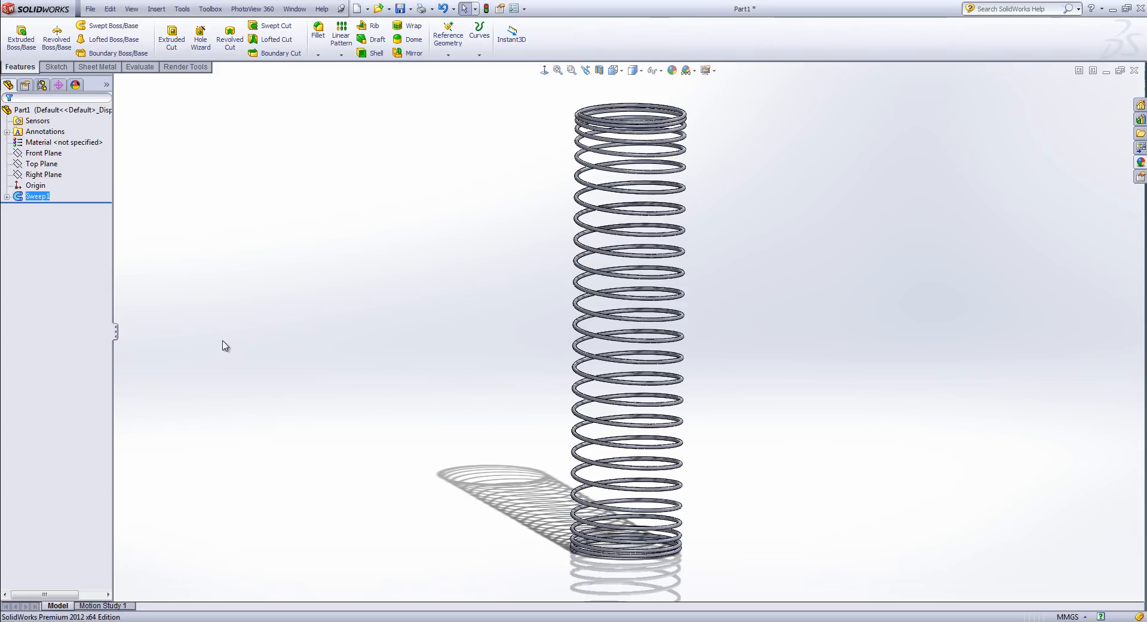